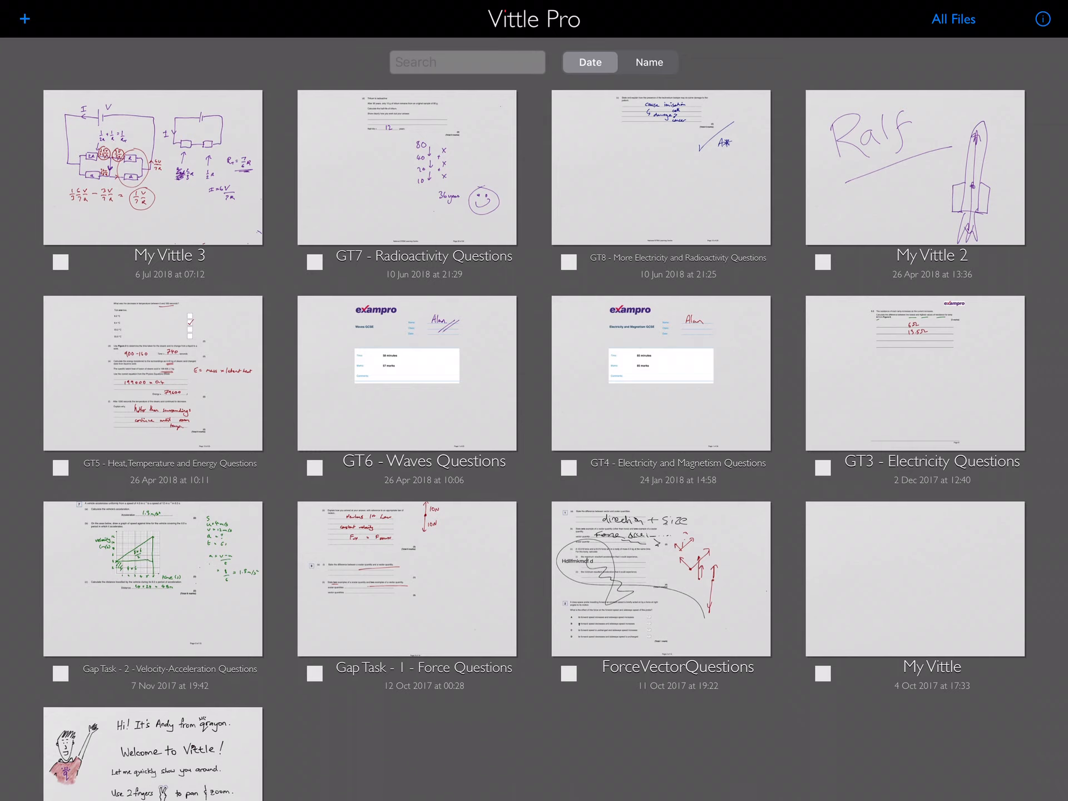
Import the AQA-74072-QP-JUN18 paper from iCloud Drive as a new library project
click(25, 18)
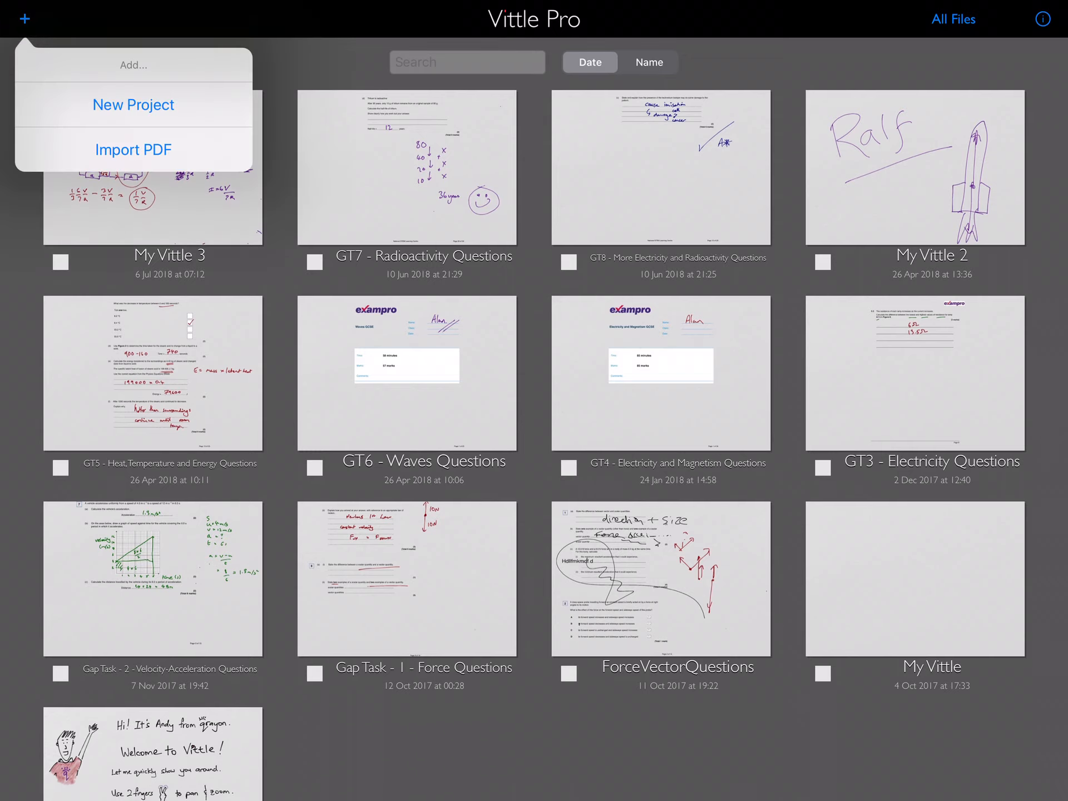
click(133, 149)
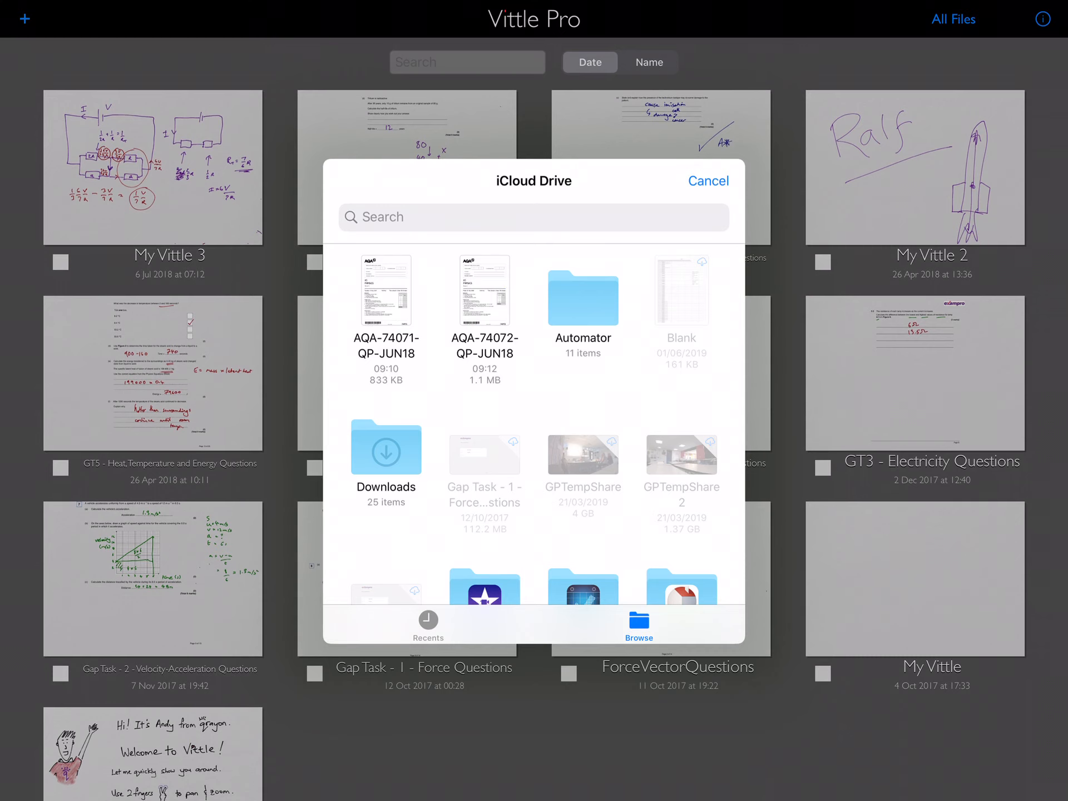
click(708, 180)
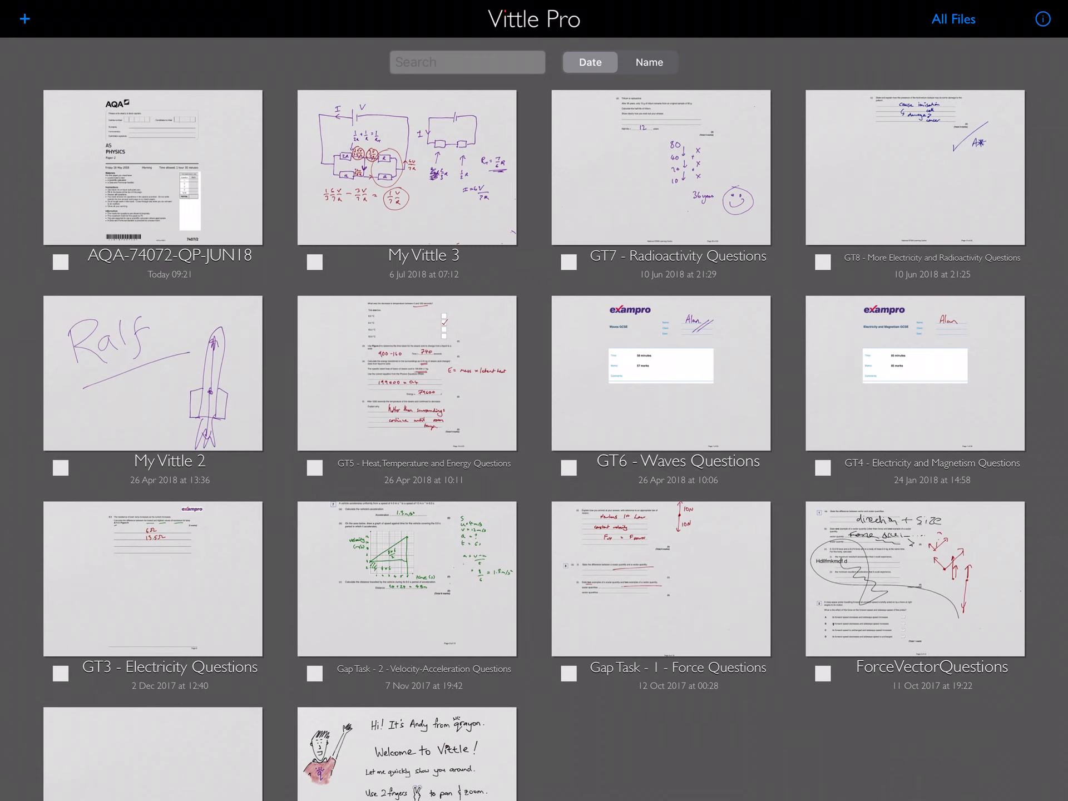
Open the AQA AS Physics Paper 2 project and set Page Background to white
double_click(152, 167)
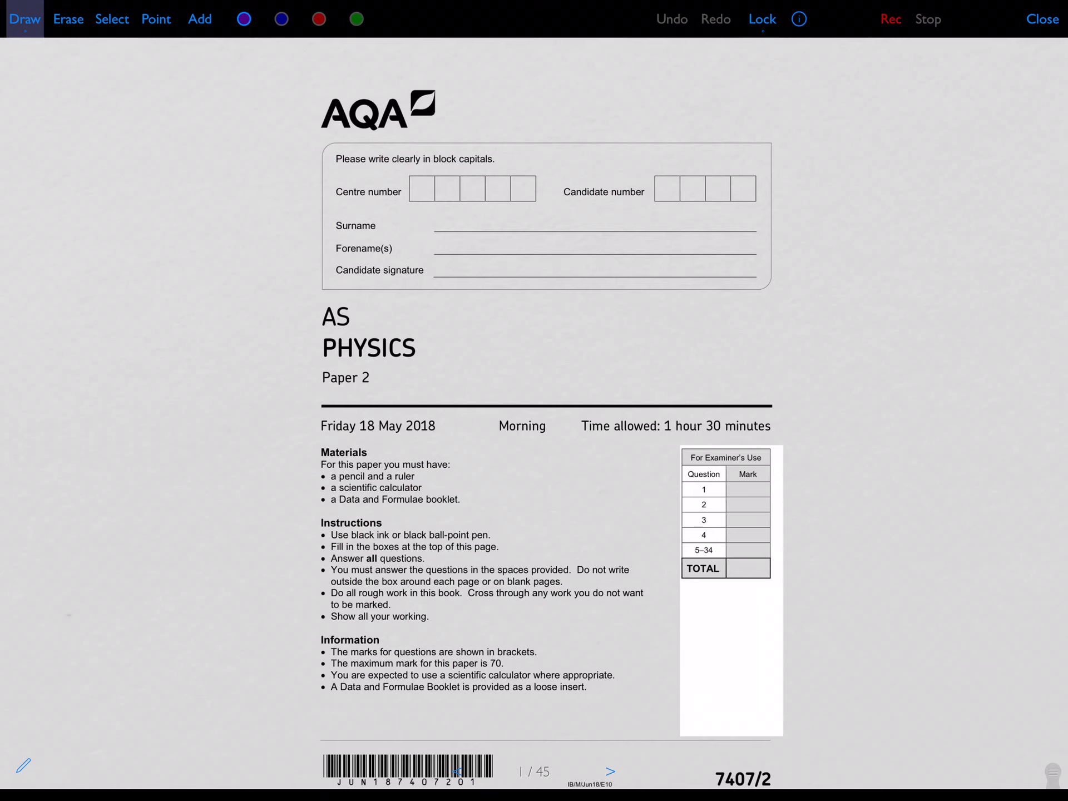
click(798, 18)
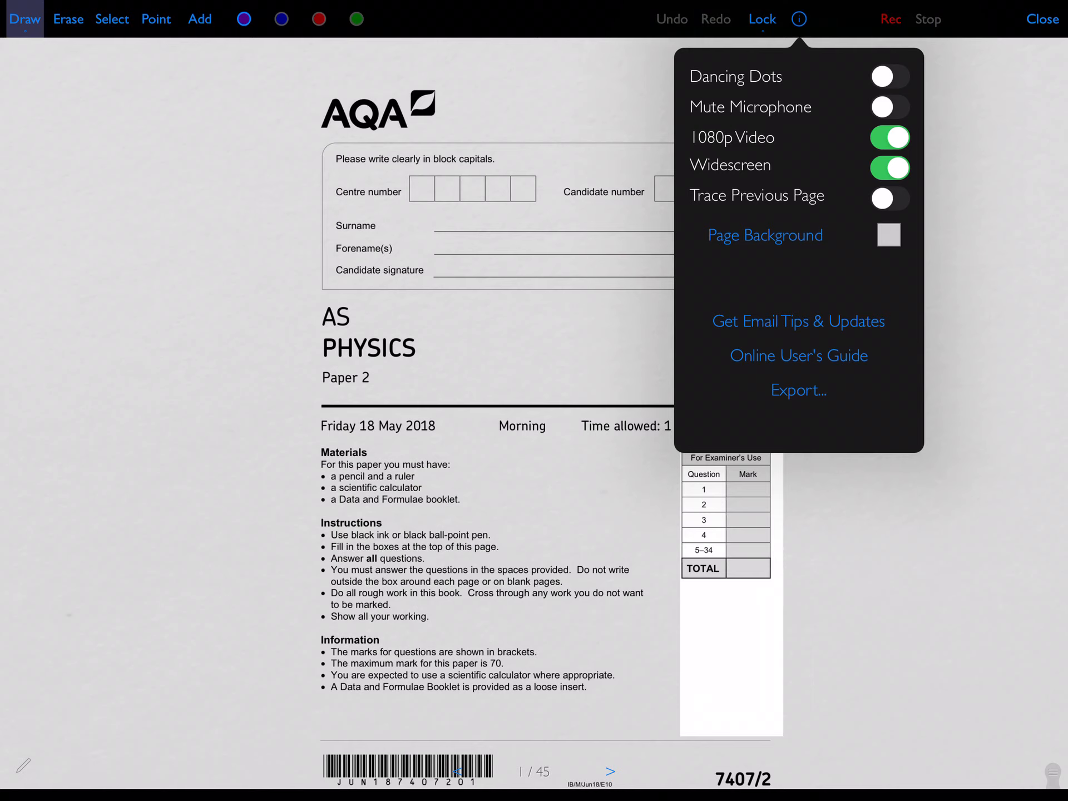
click(887, 234)
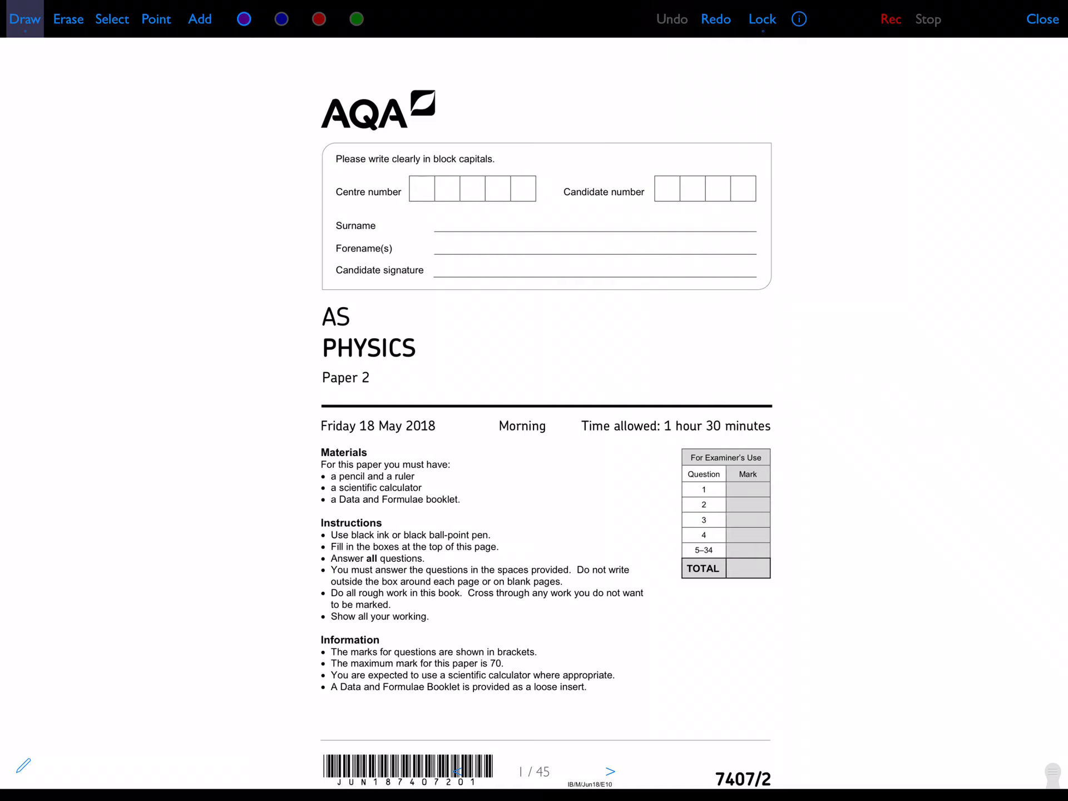
click(608, 772)
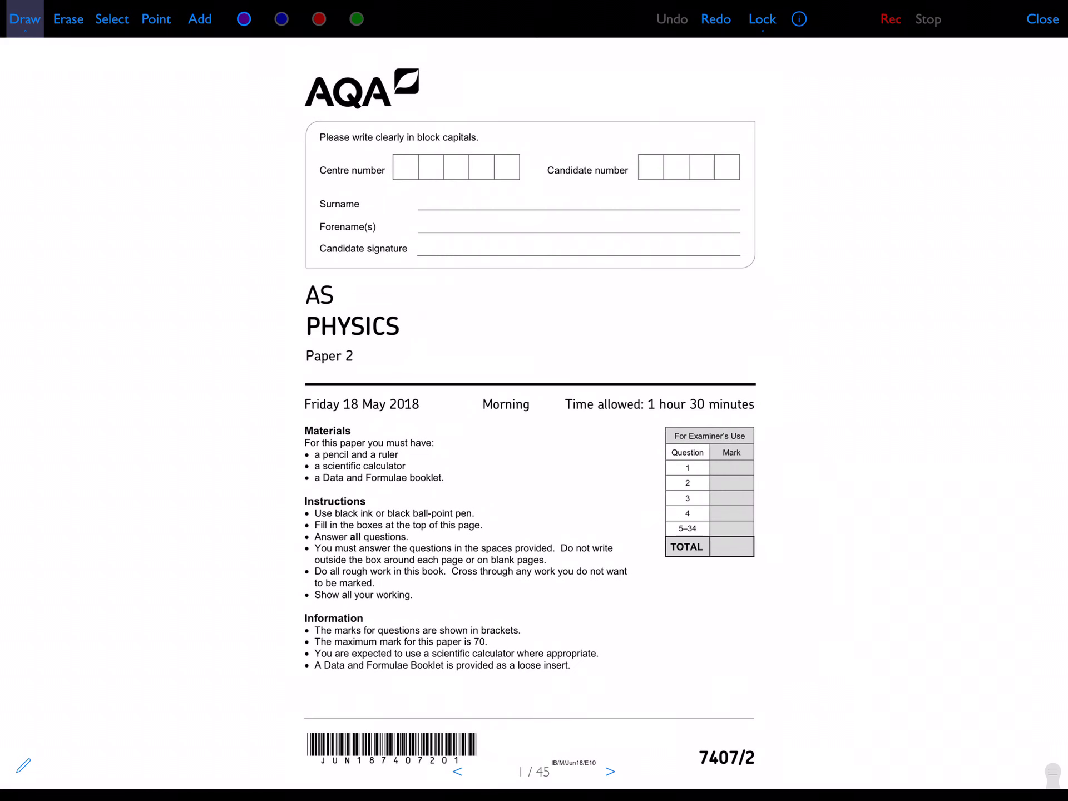
Draw a test stroke, raise pen thickness to 2, undo it, and reset thickness to 1
click(24, 19)
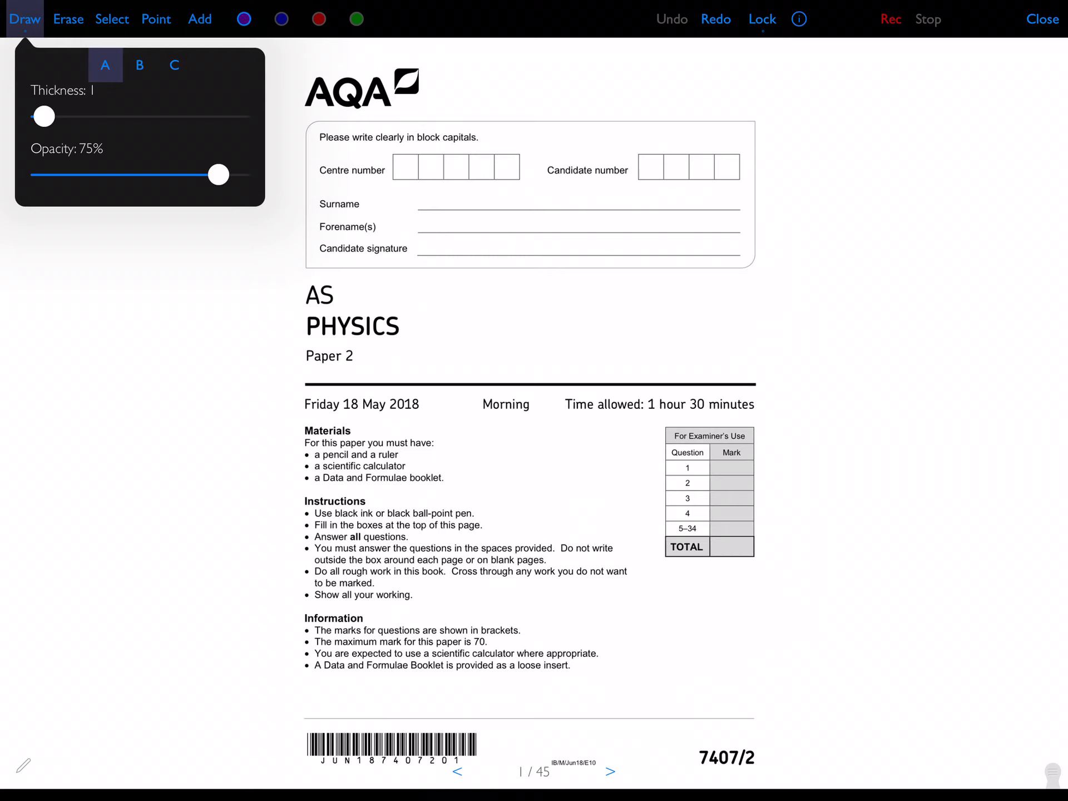
drag(204, 320, 258, 405)
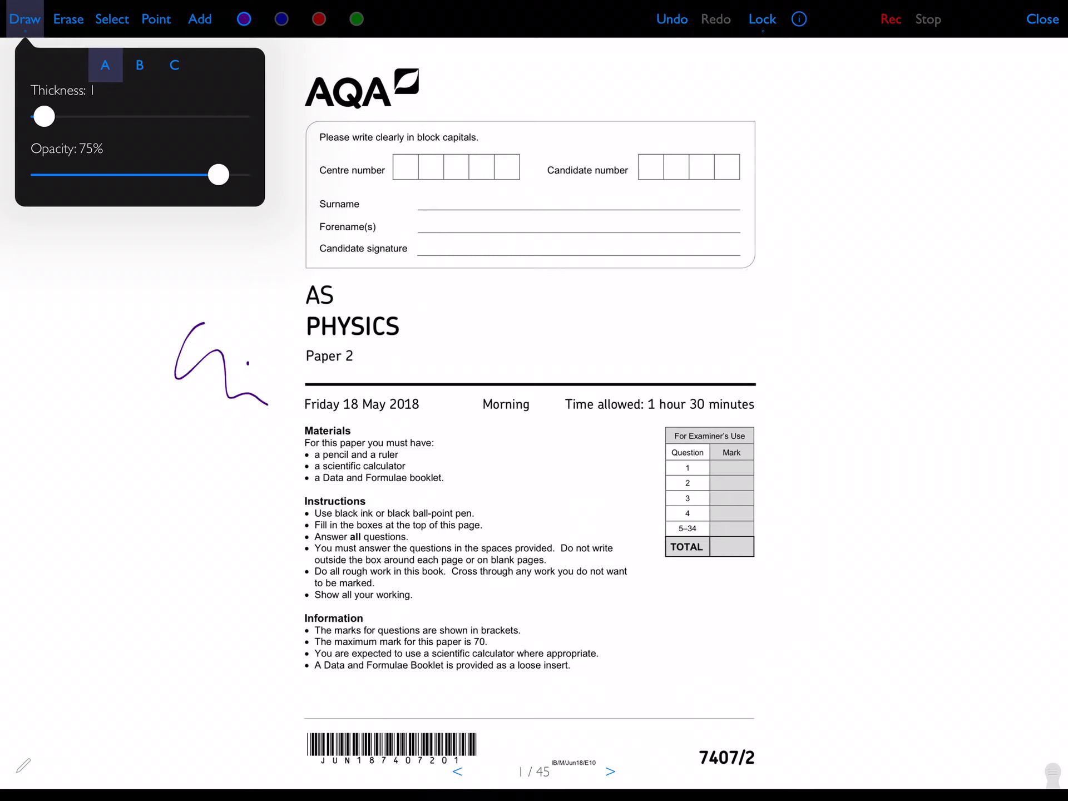
drag(44, 116, 100, 116)
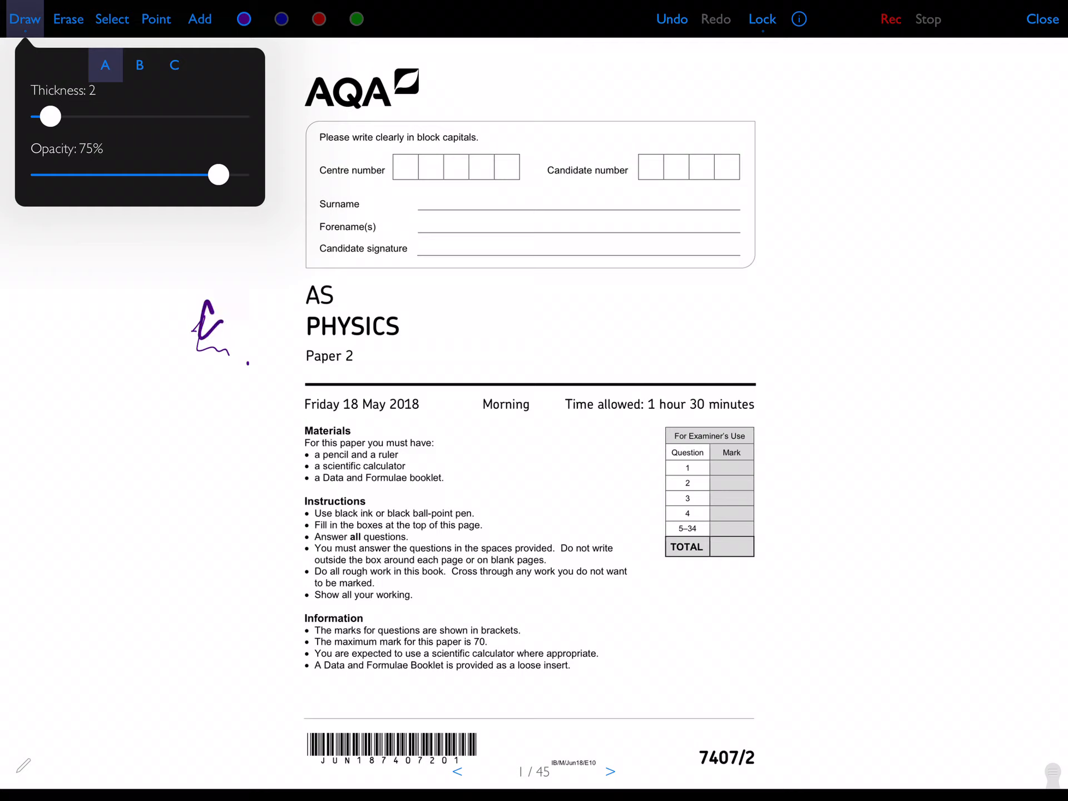
click(670, 18)
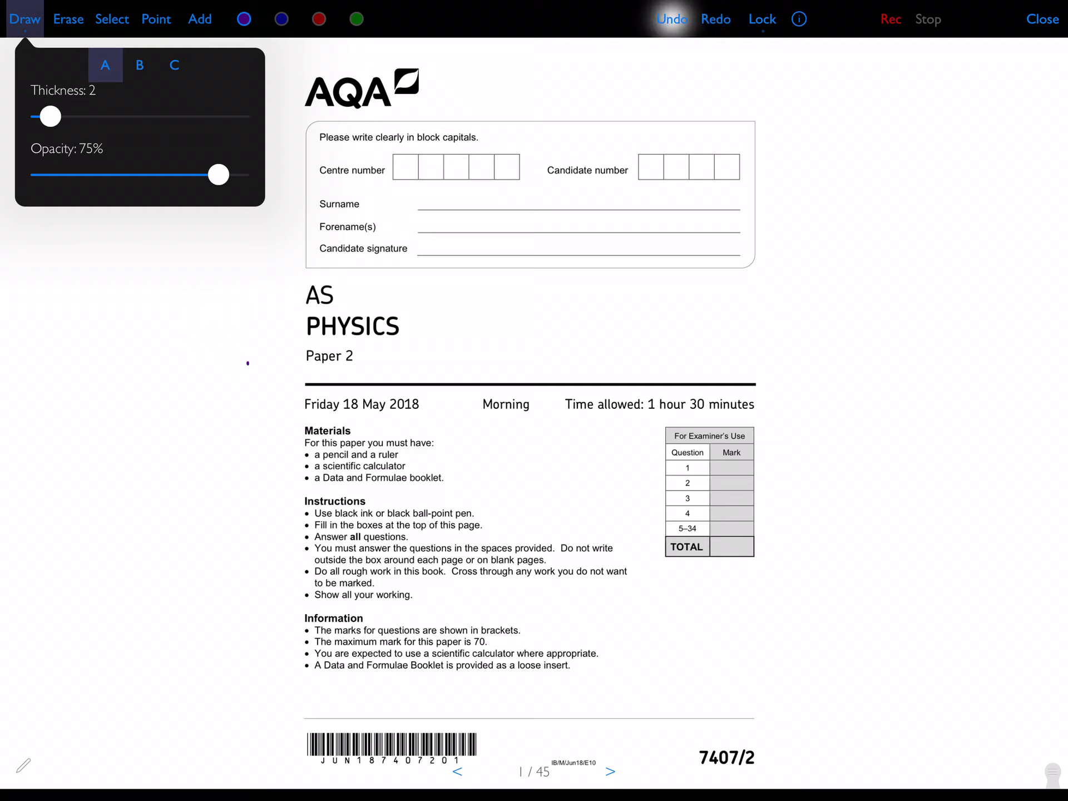
drag(54, 117, 43, 116)
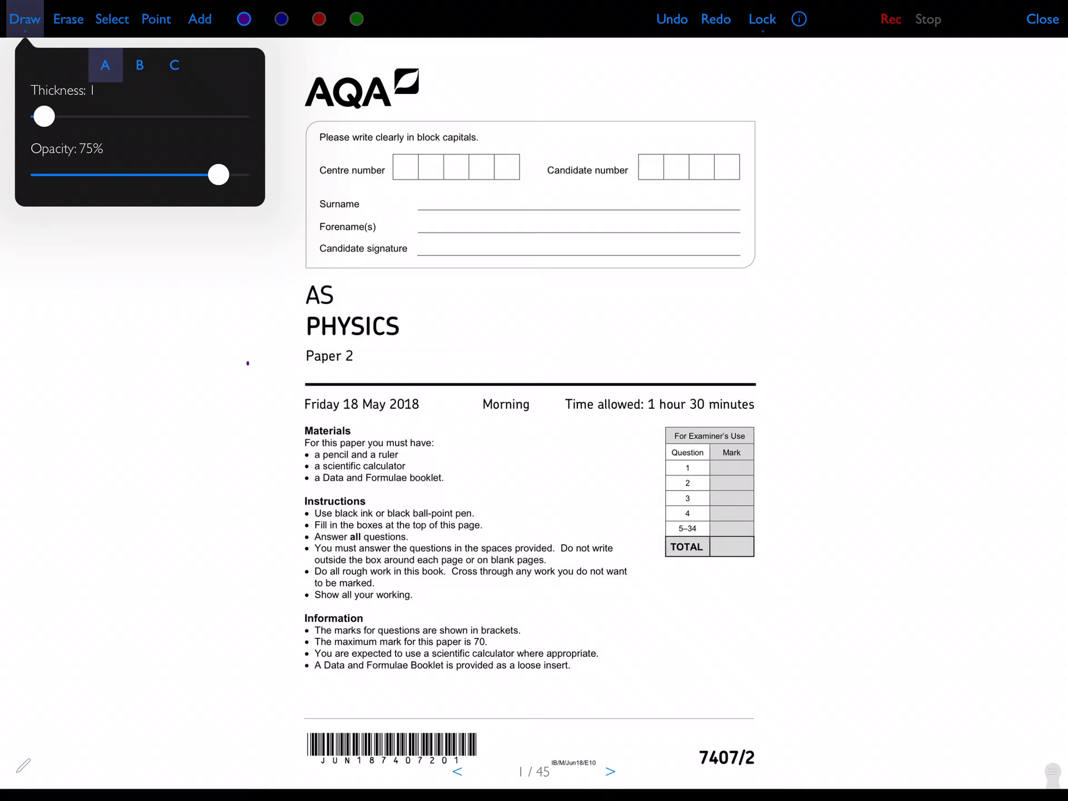
Try erasing and pointing at the Centre number boxes, then start recording
click(67, 19)
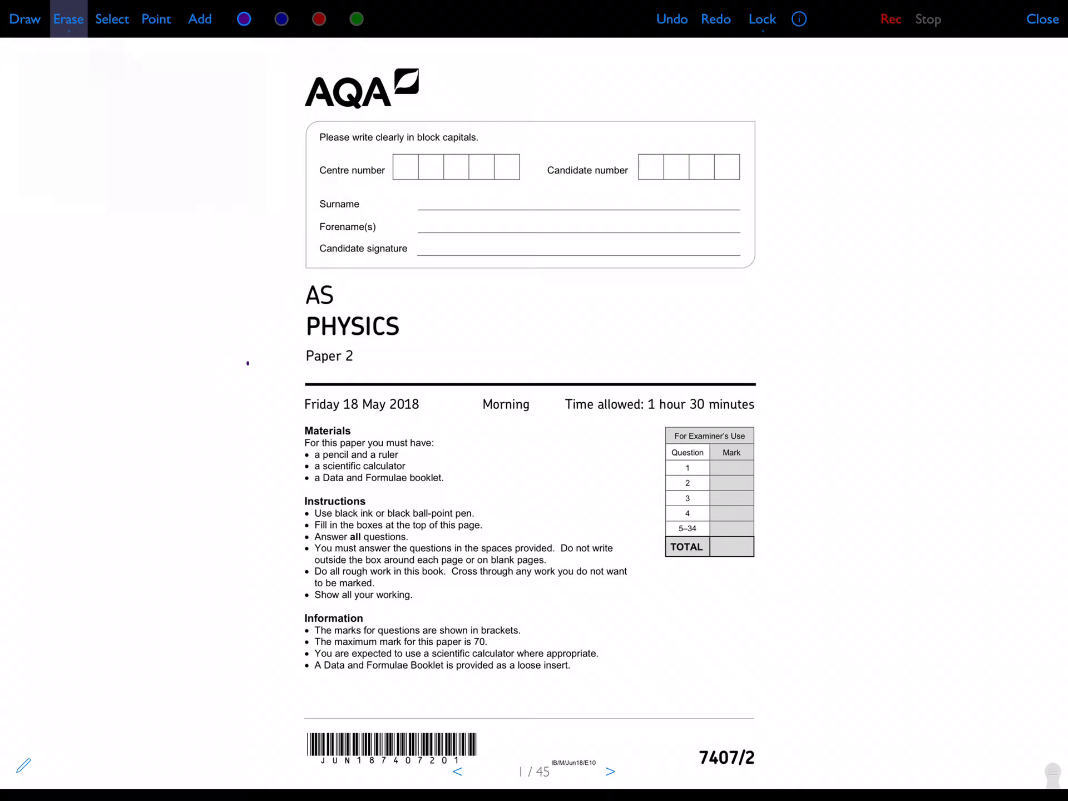
click(155, 19)
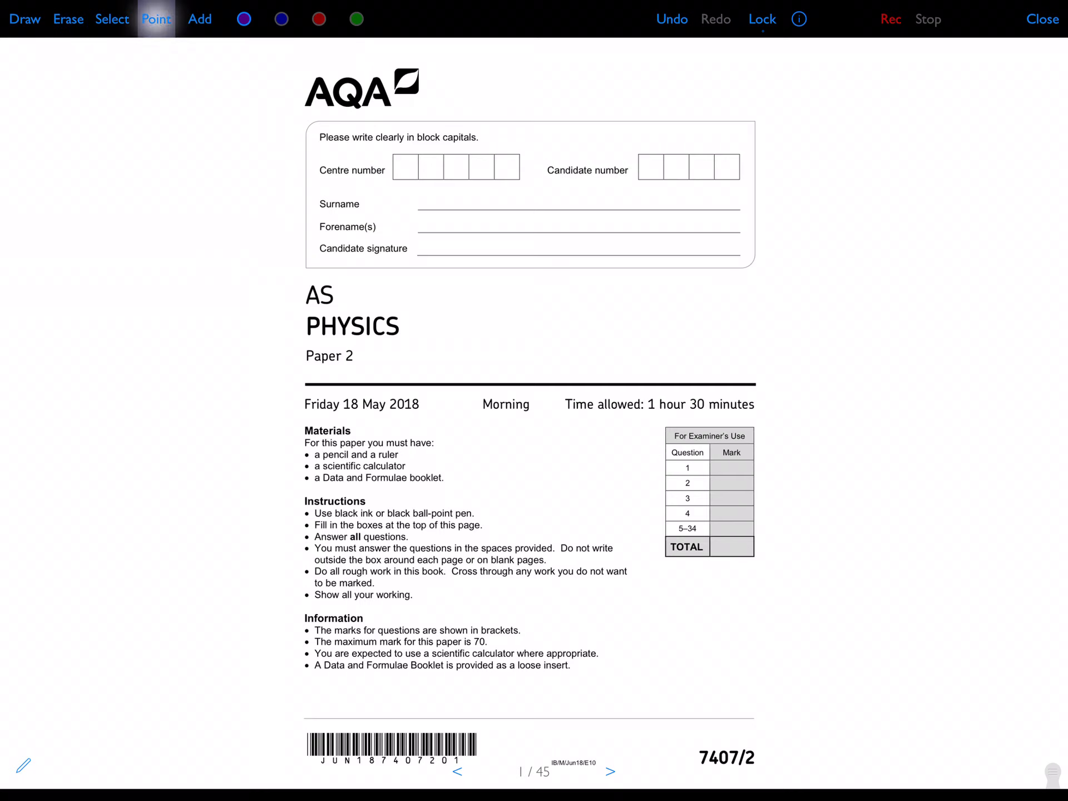
click(430, 168)
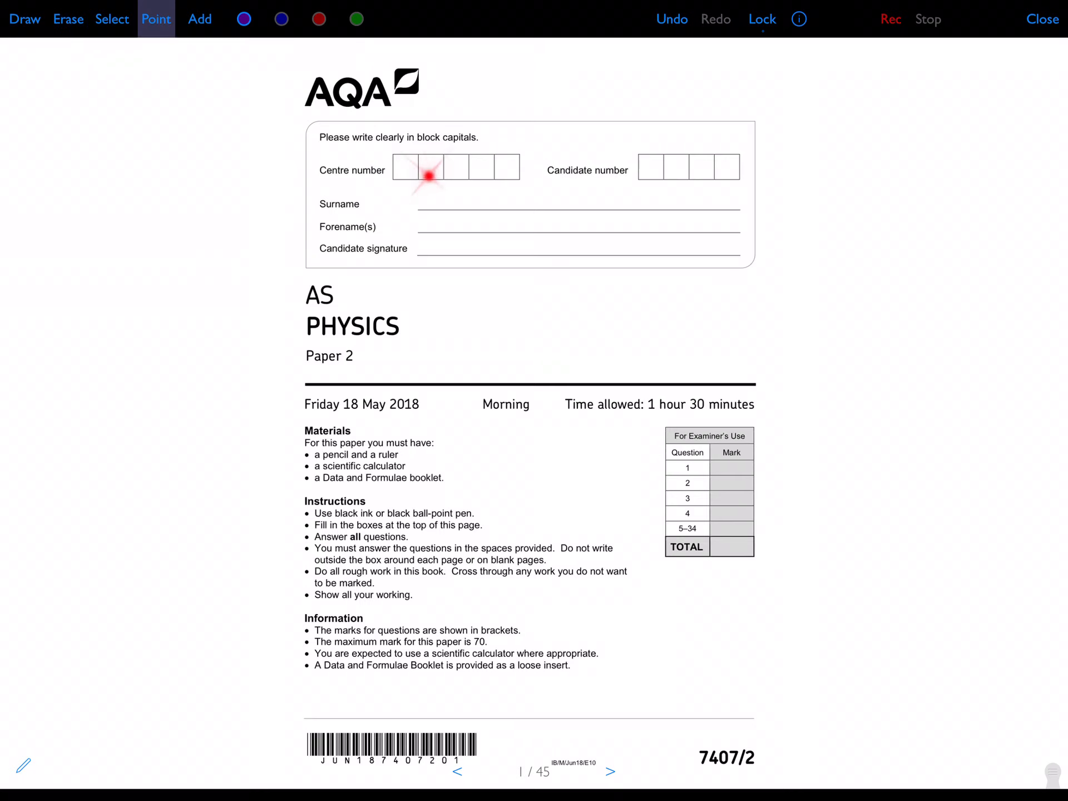
mouse_move(397, 207)
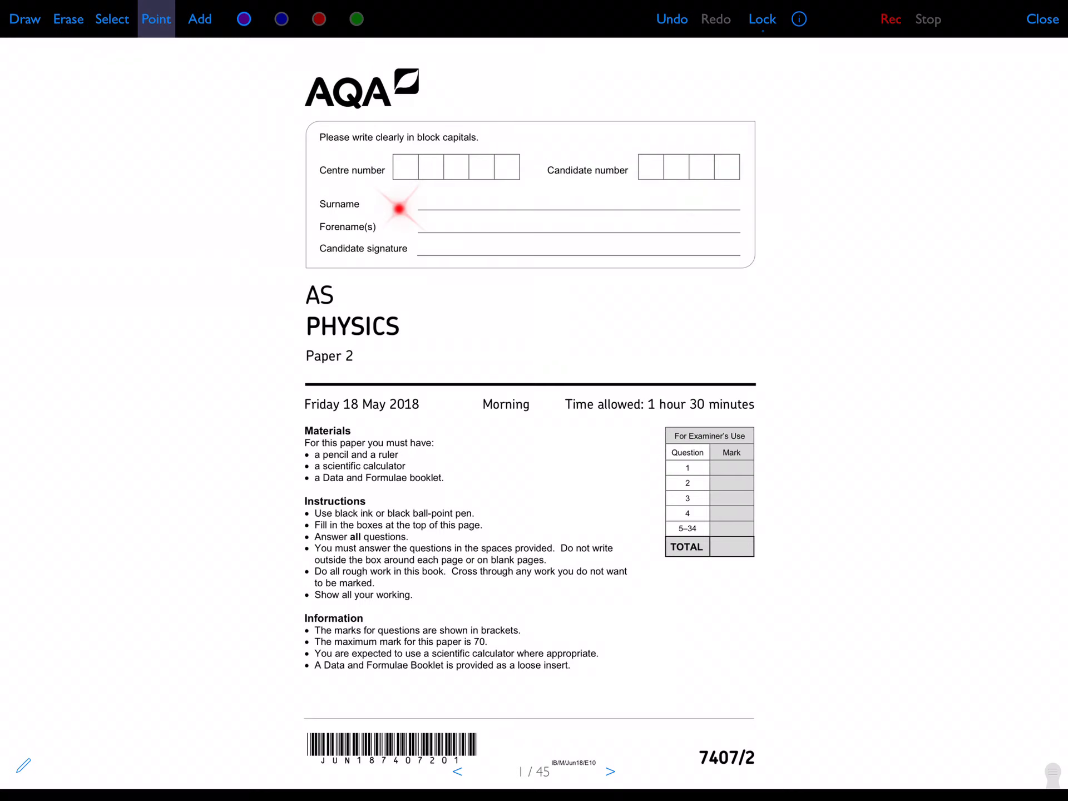
mouse_move(146, 276)
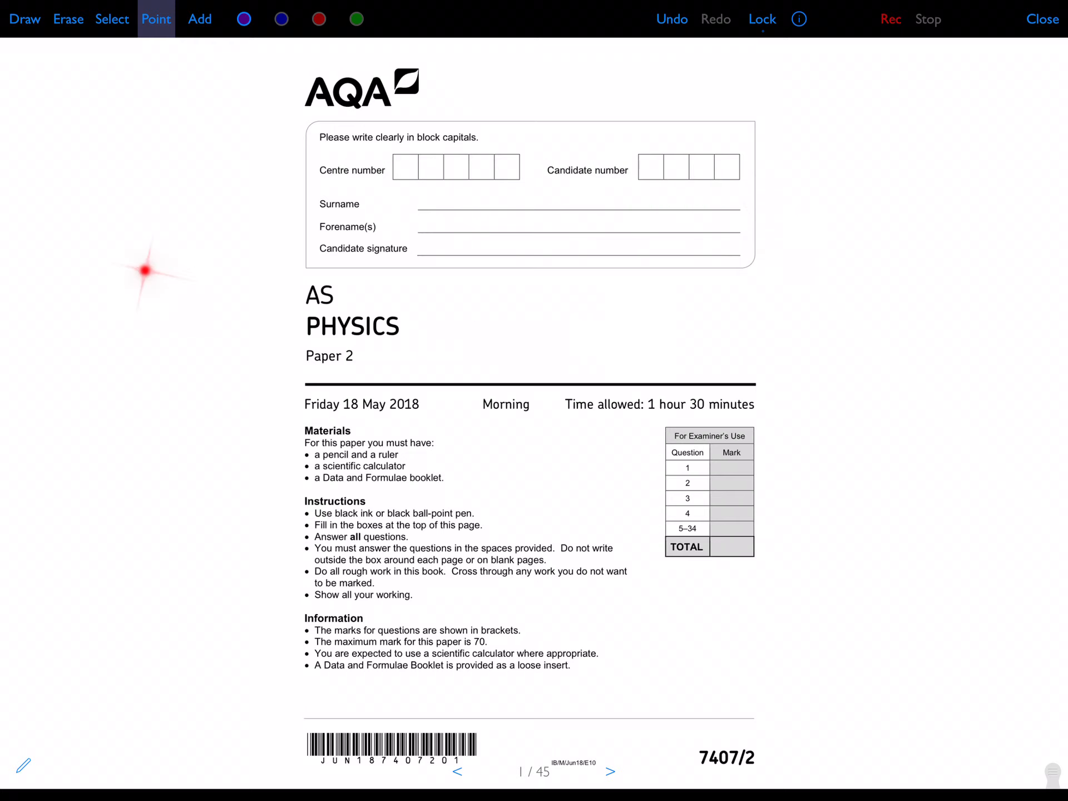
click(25, 18)
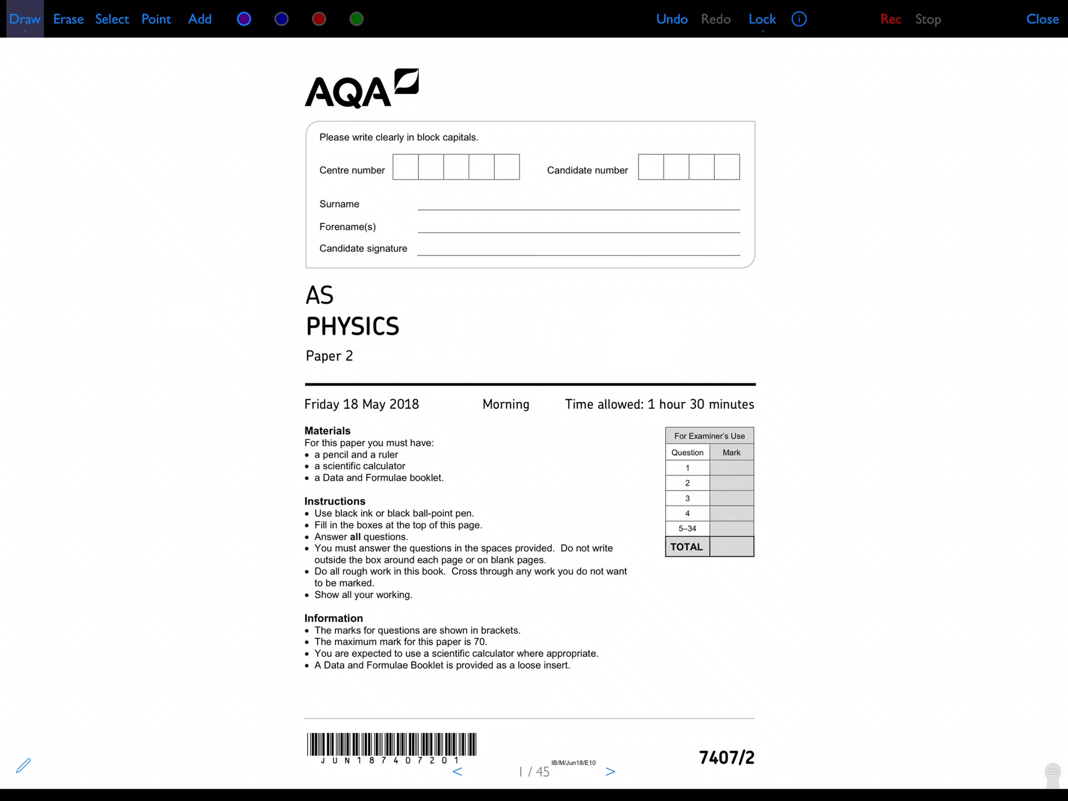
click(889, 19)
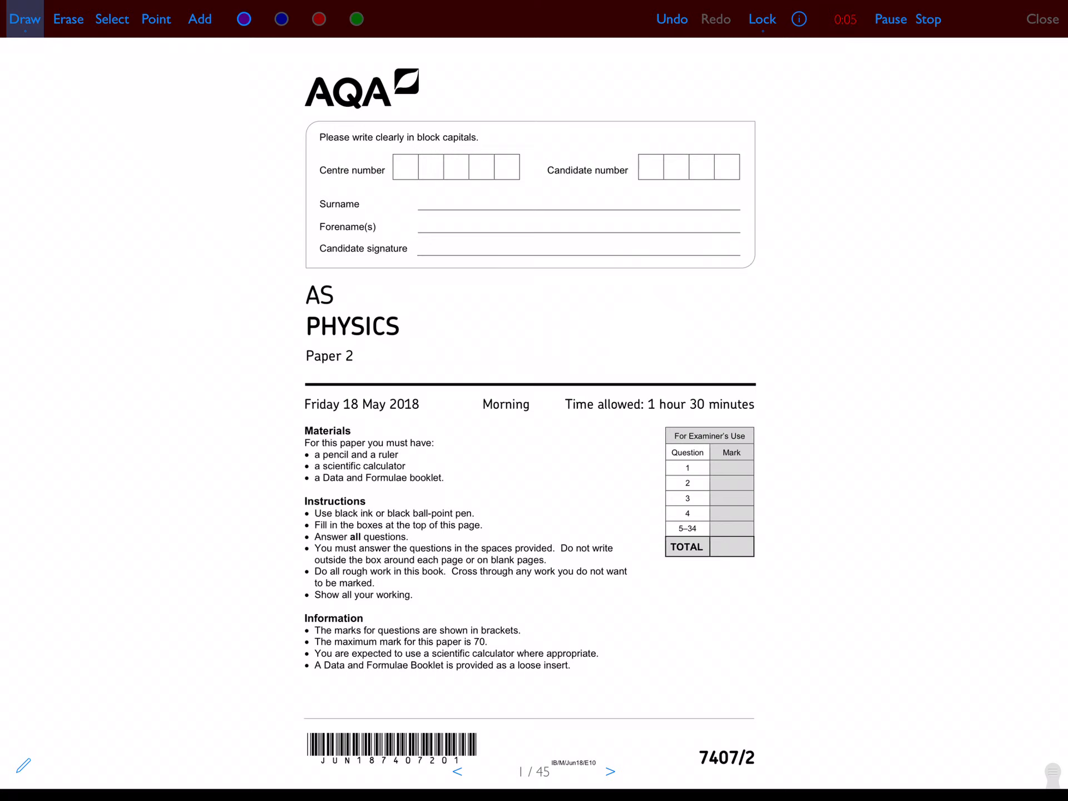
Turn to page 2's Question 01 and point out the air-track experiment description
click(609, 771)
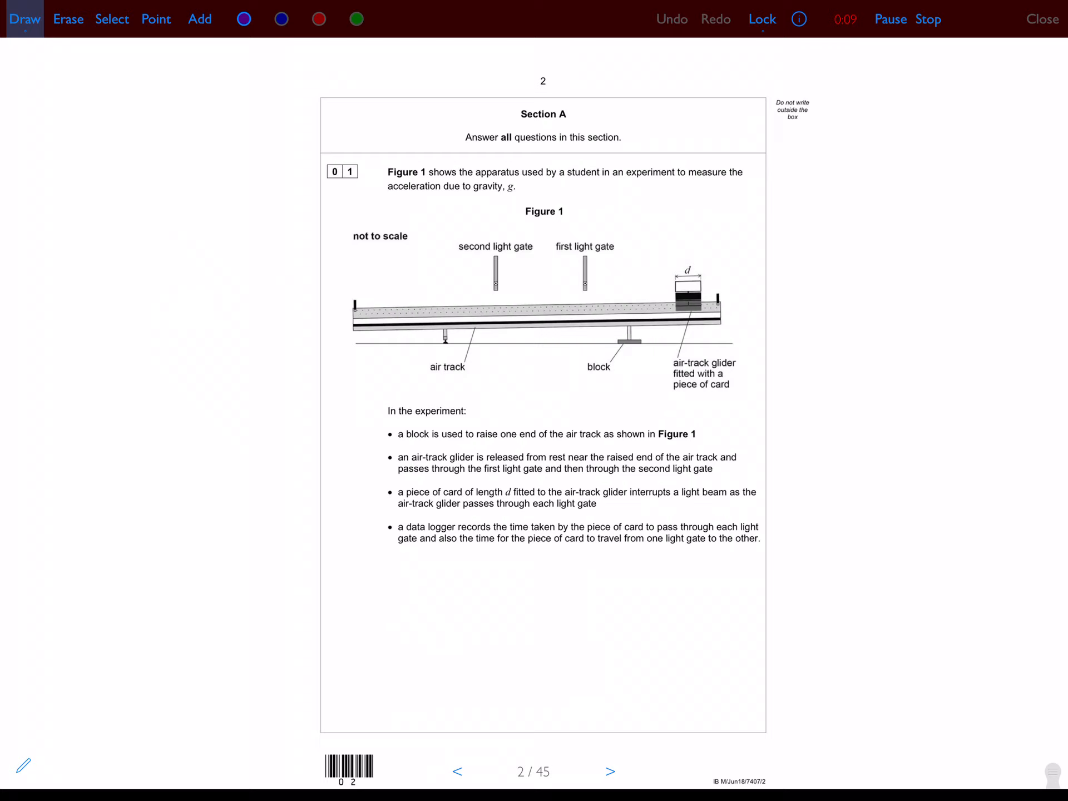
click(156, 19)
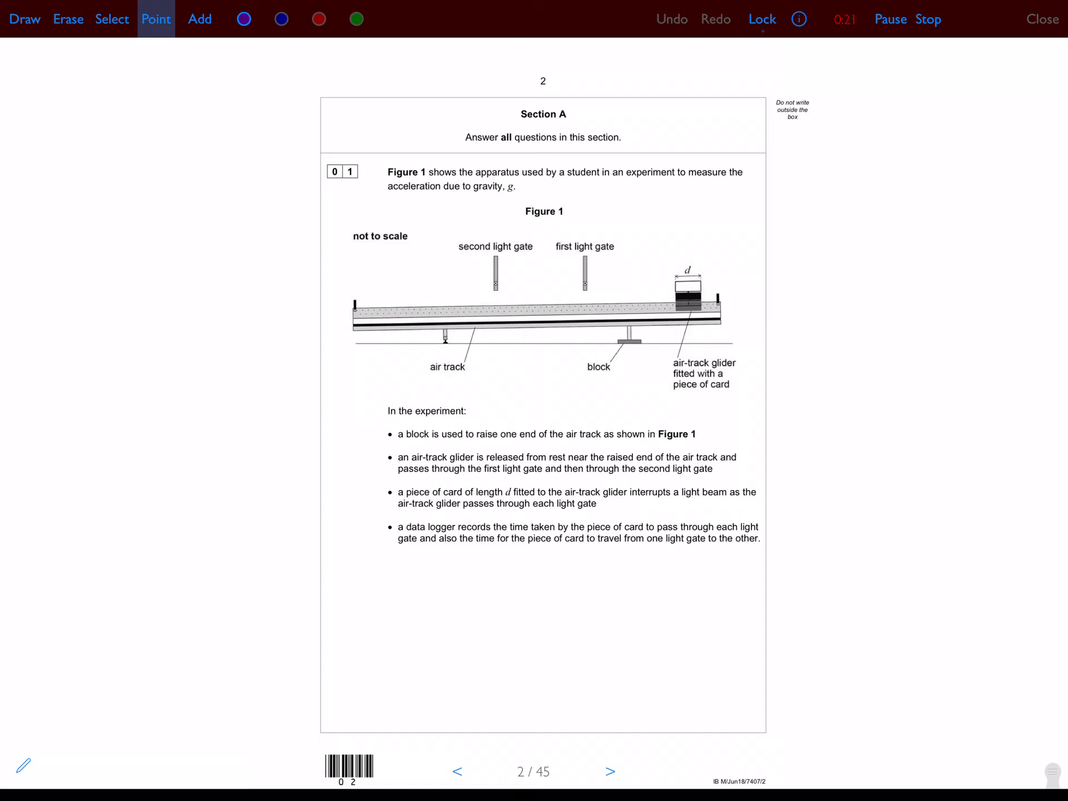
click(667, 279)
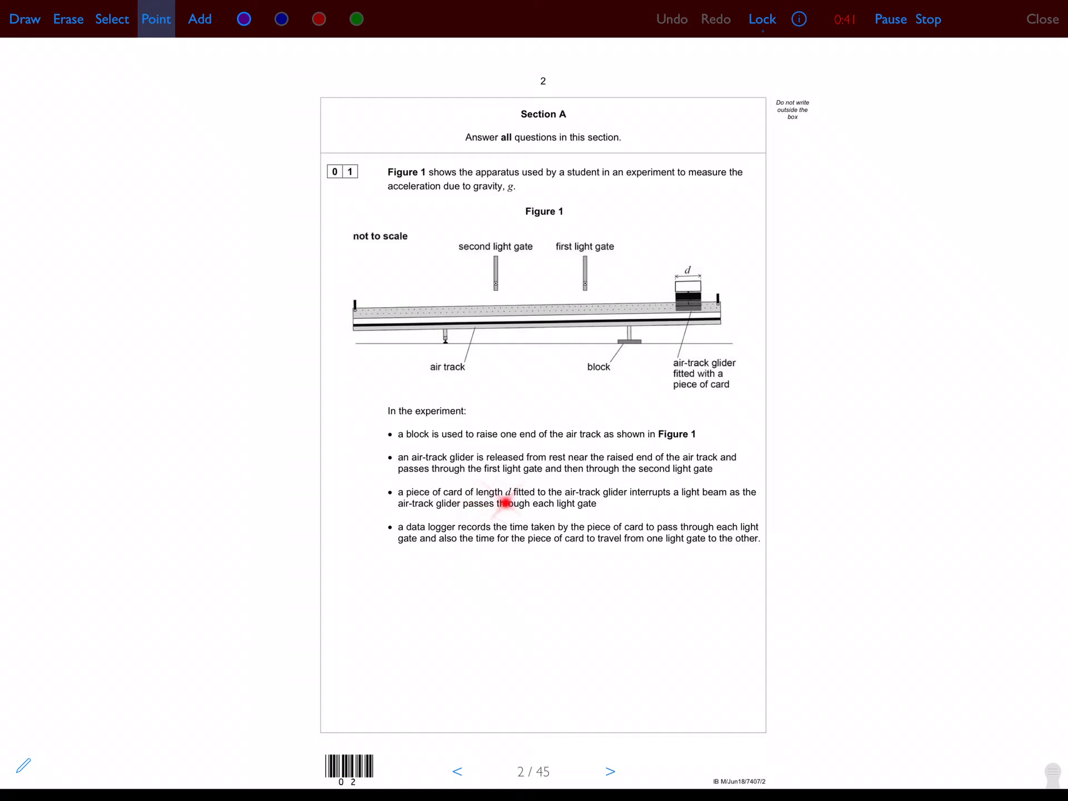
mouse_move(537, 504)
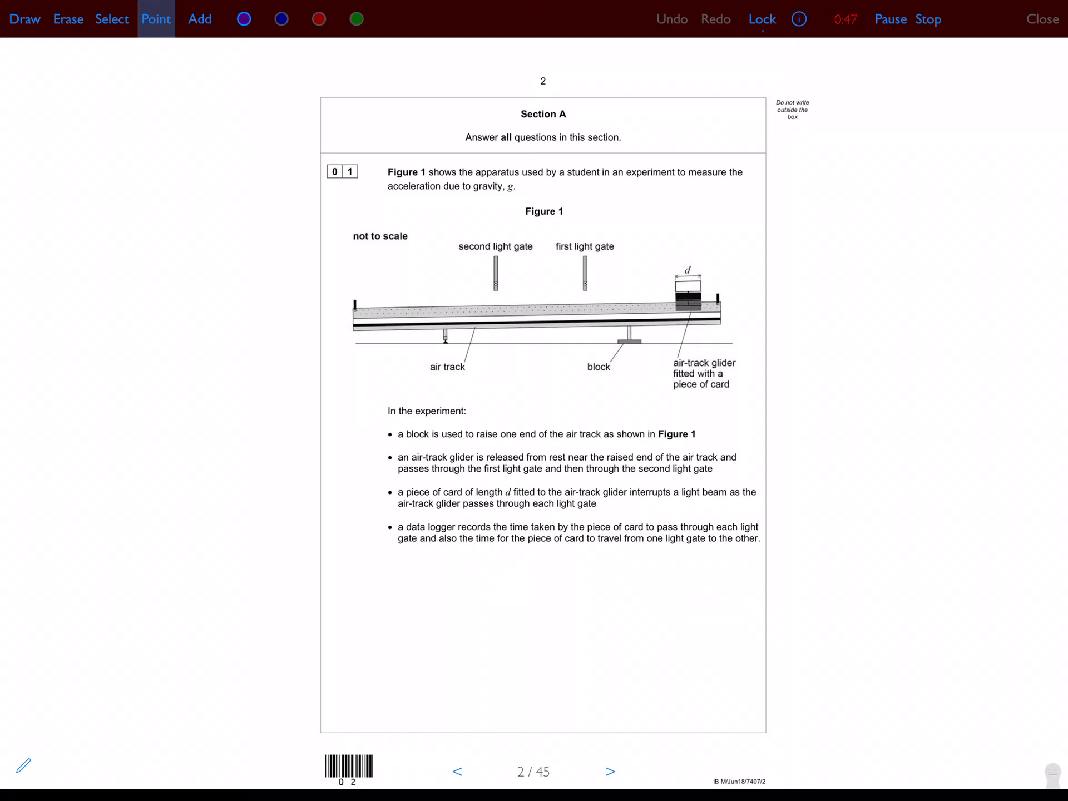
click(25, 19)
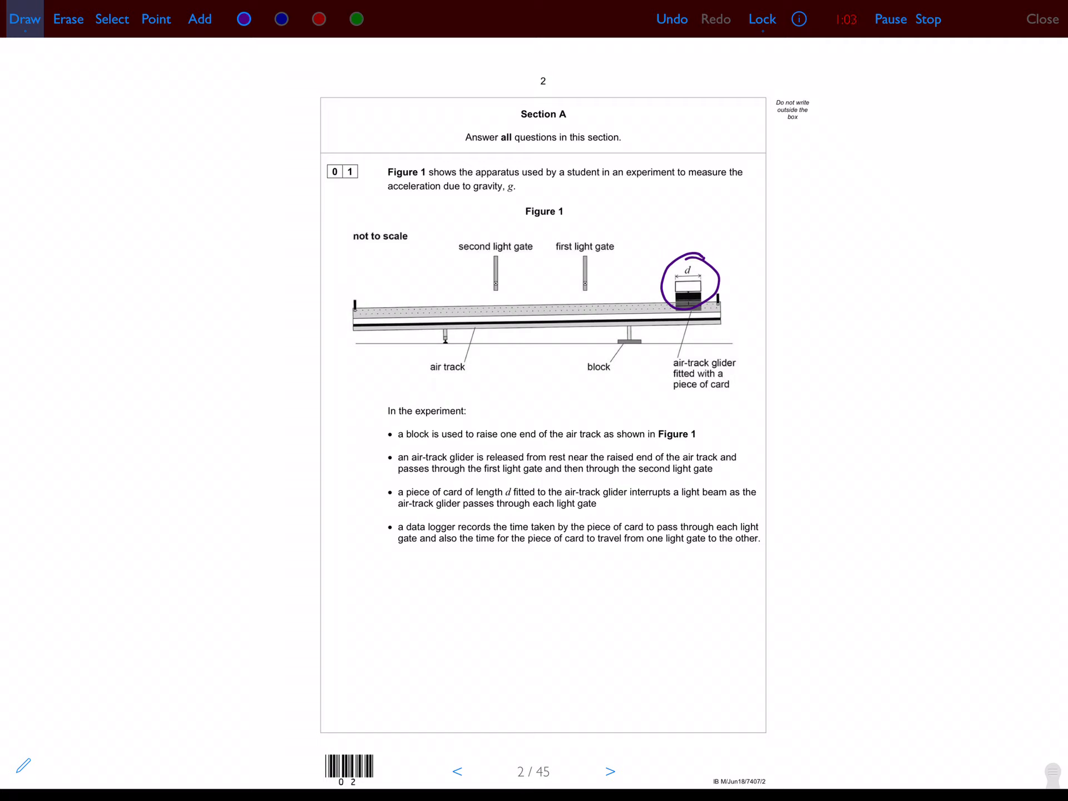
Write 'Velocity = 0' beside the glider and 'u' above the first light gate
drag(729, 245, 763, 245)
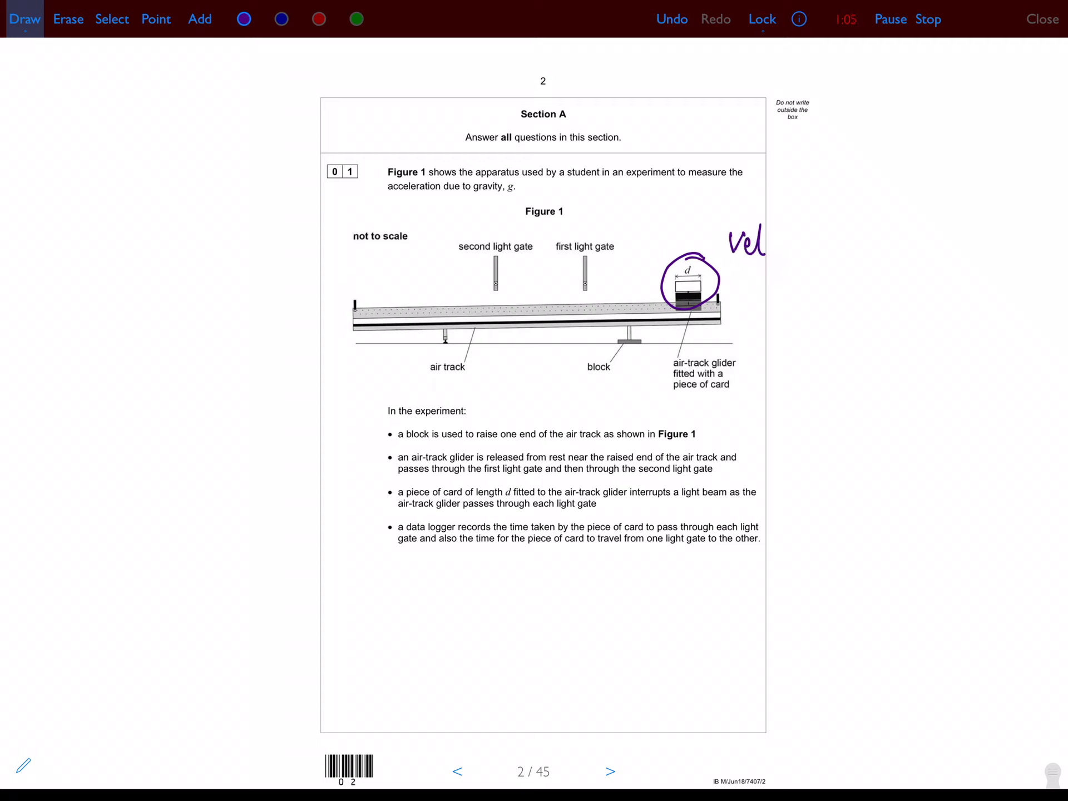
drag(763, 249, 807, 255)
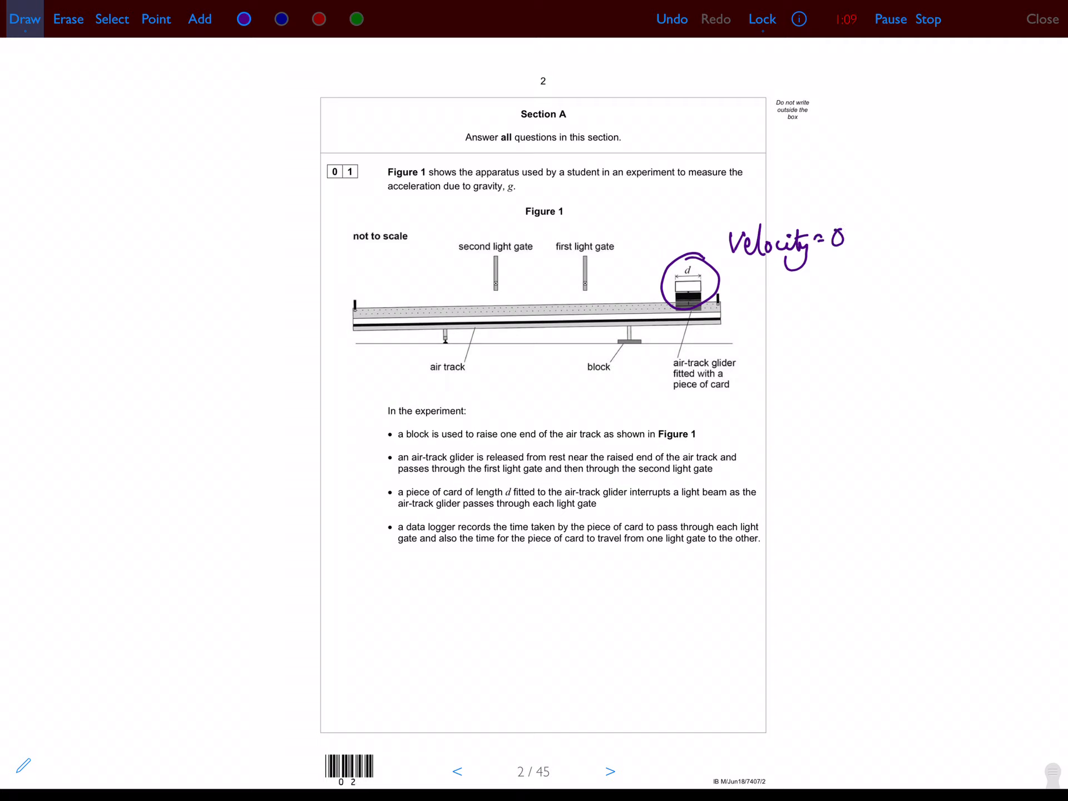
drag(585, 234, 599, 235)
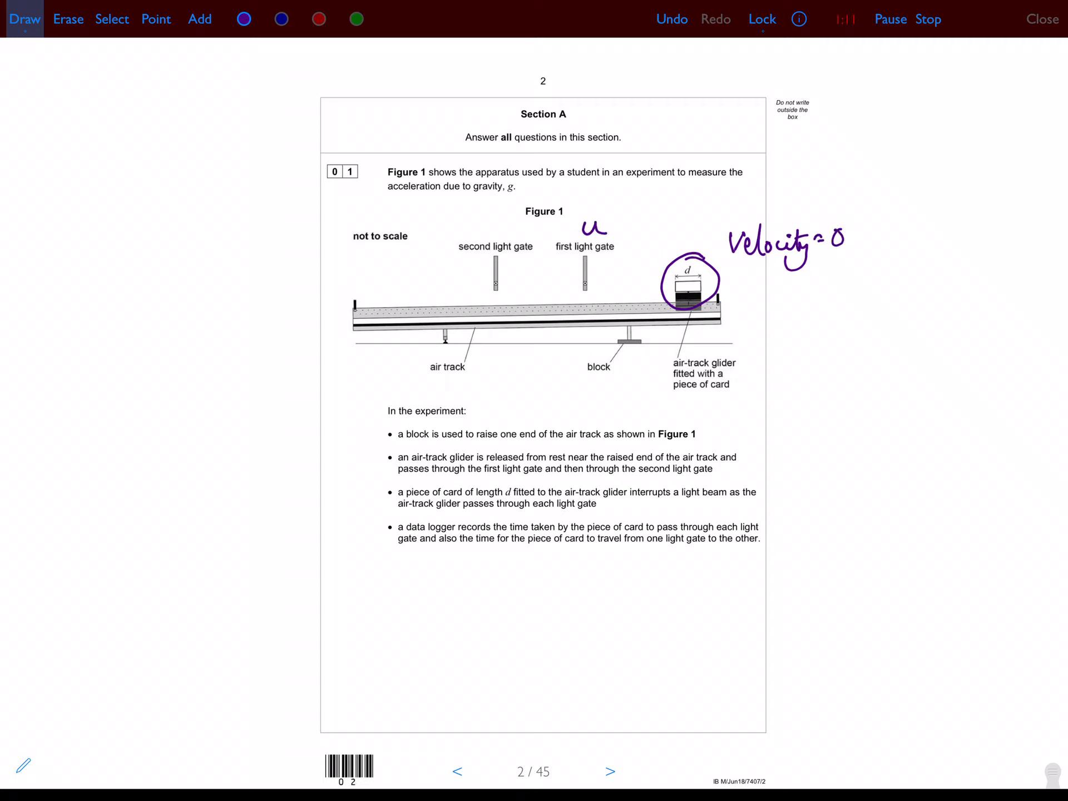
drag(480, 241, 498, 225)
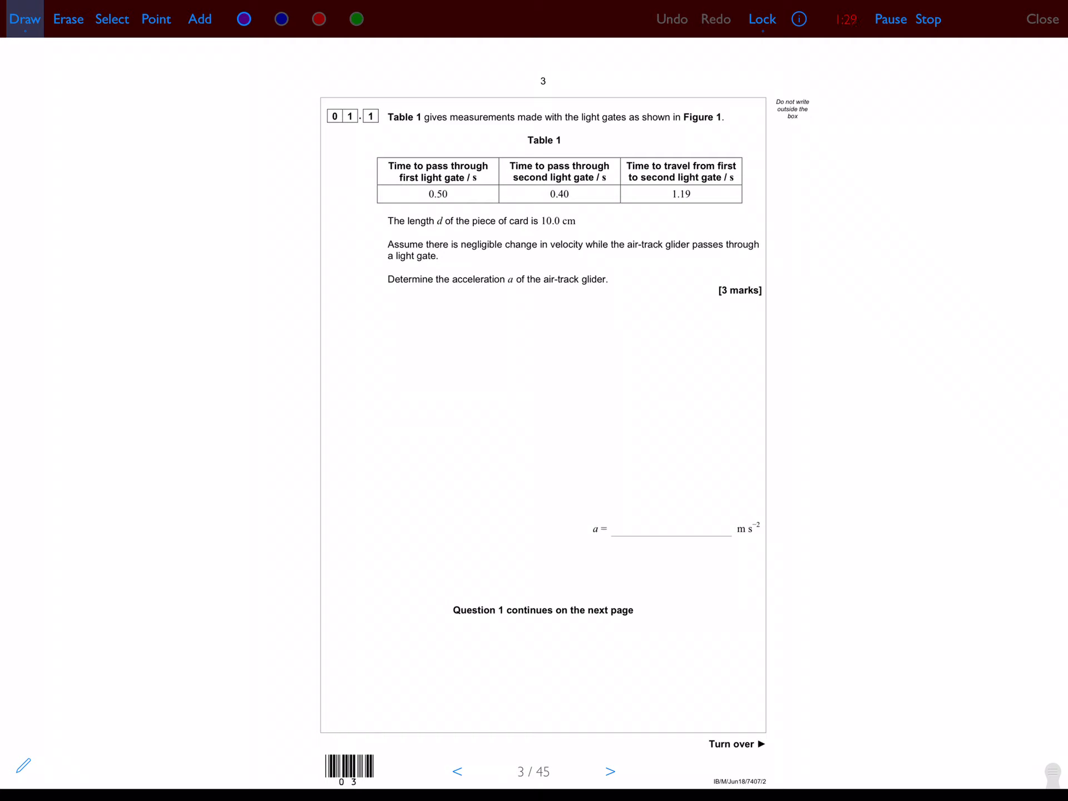
Underline 'acceleration a' and write a = (v − u)/t
drag(480, 295, 527, 289)
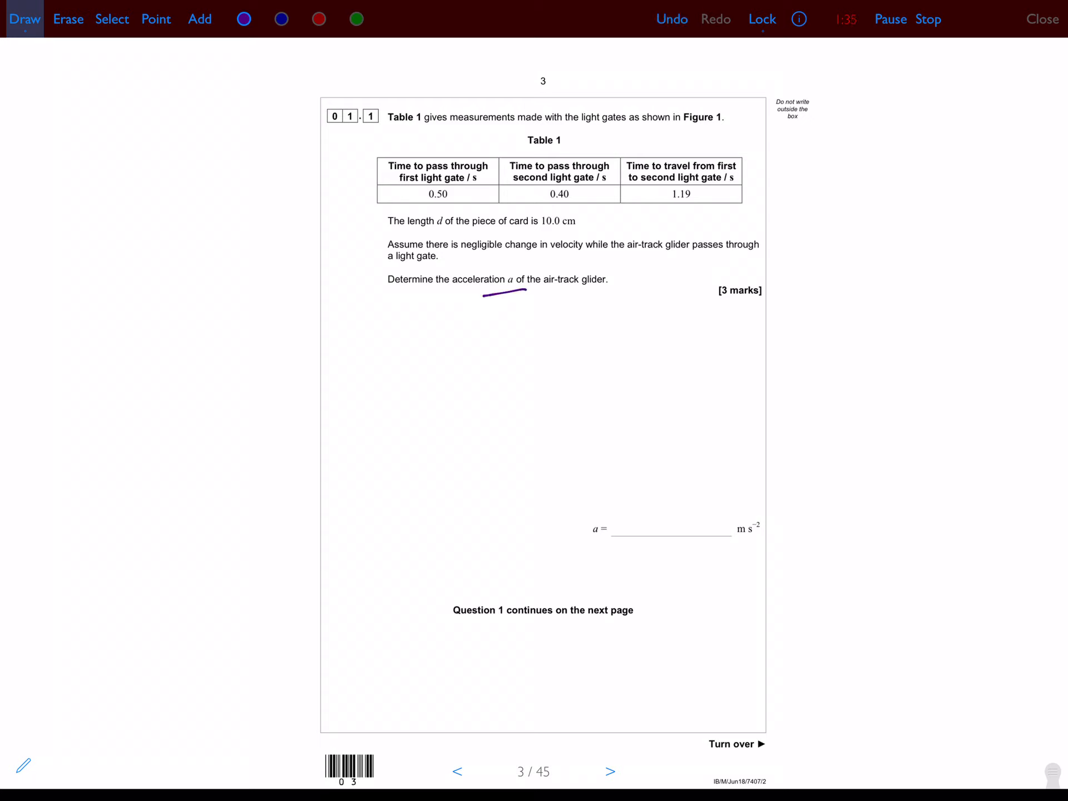
drag(538, 333, 572, 333)
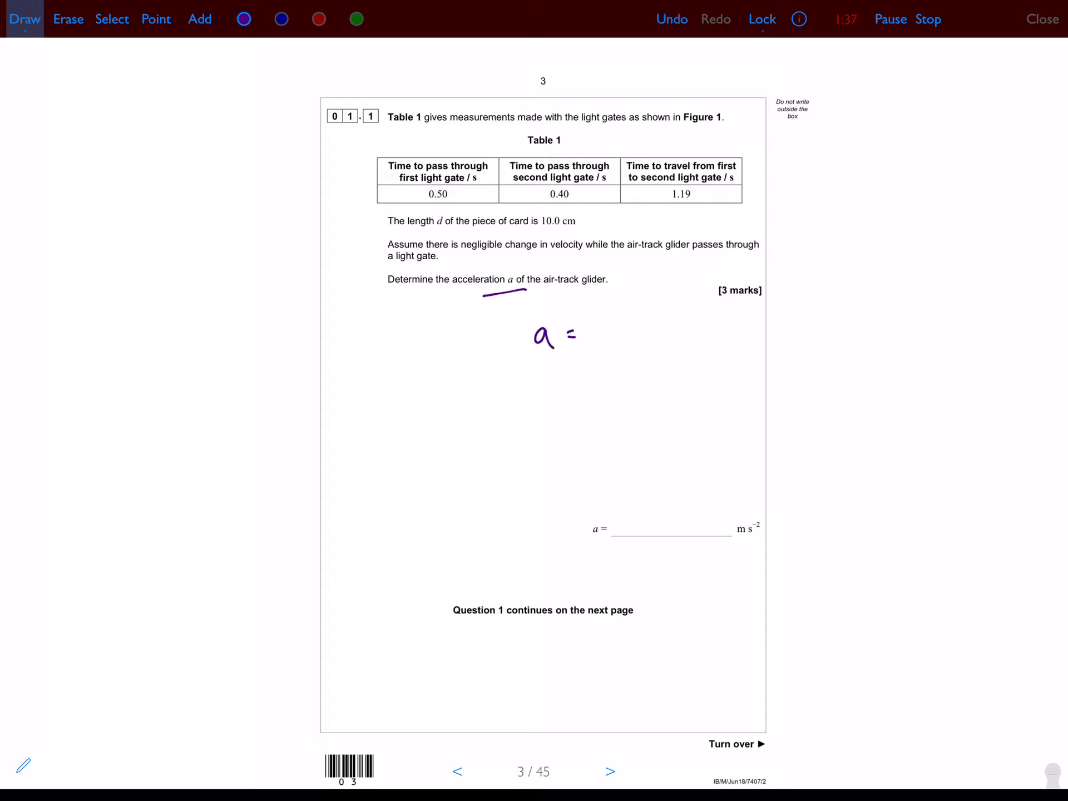
drag(603, 321, 654, 334)
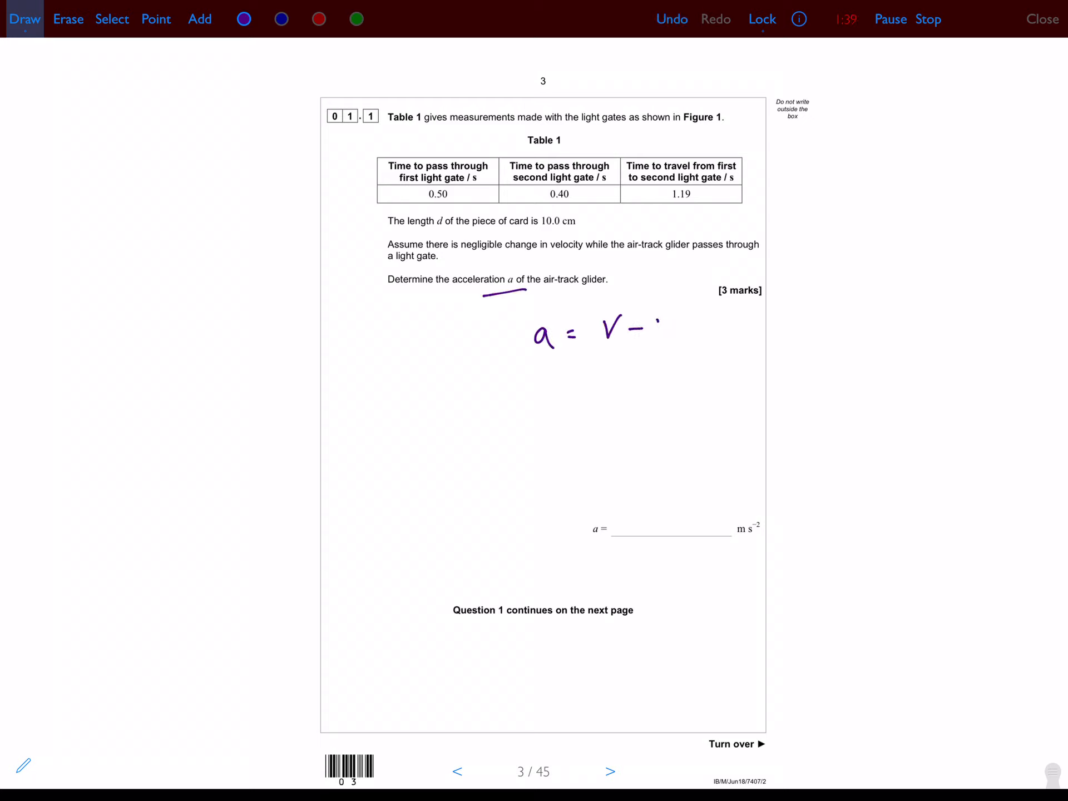
drag(654, 334, 634, 395)
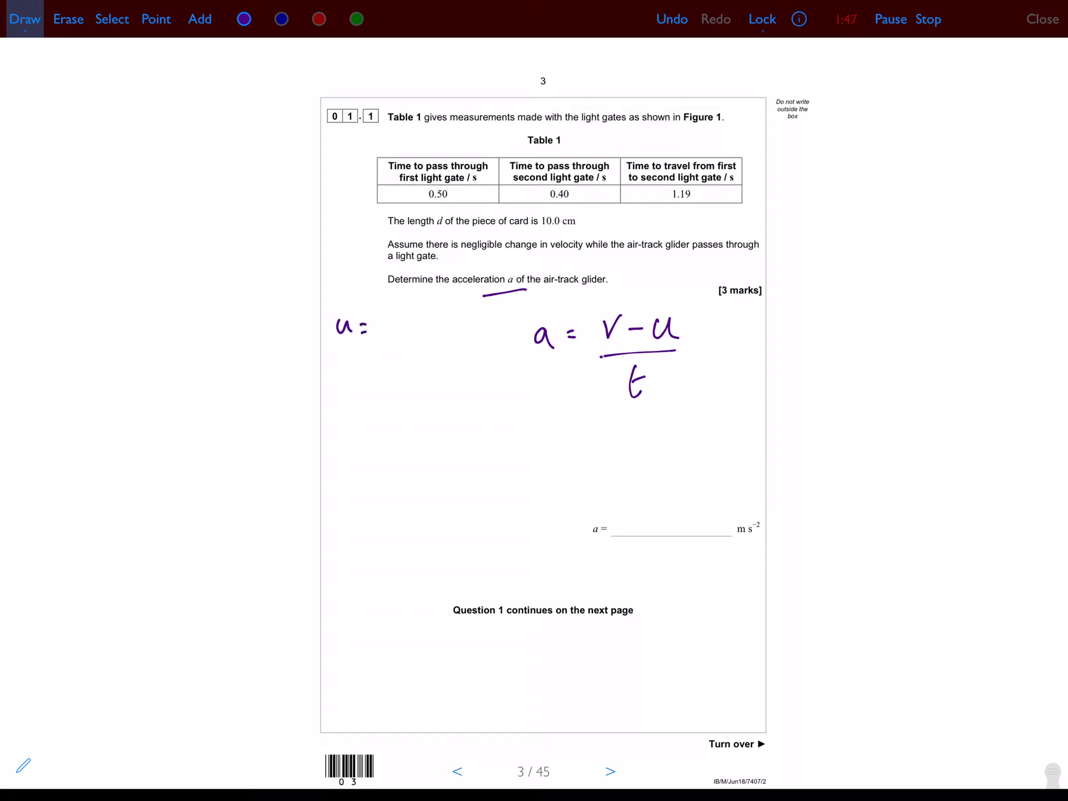
Circle 0.50 and 10.0 cm and work out u = 0.1 m / 0.5 s = 0.2 m/s
drag(418, 181, 456, 204)
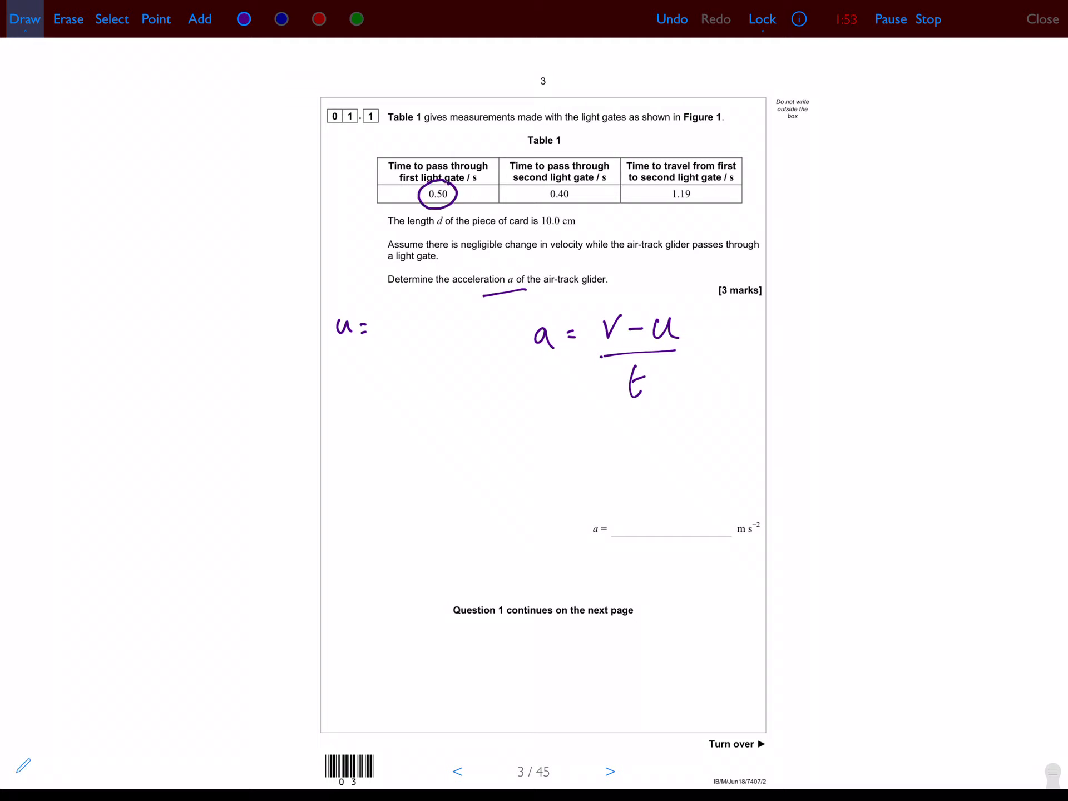
drag(538, 221, 575, 222)
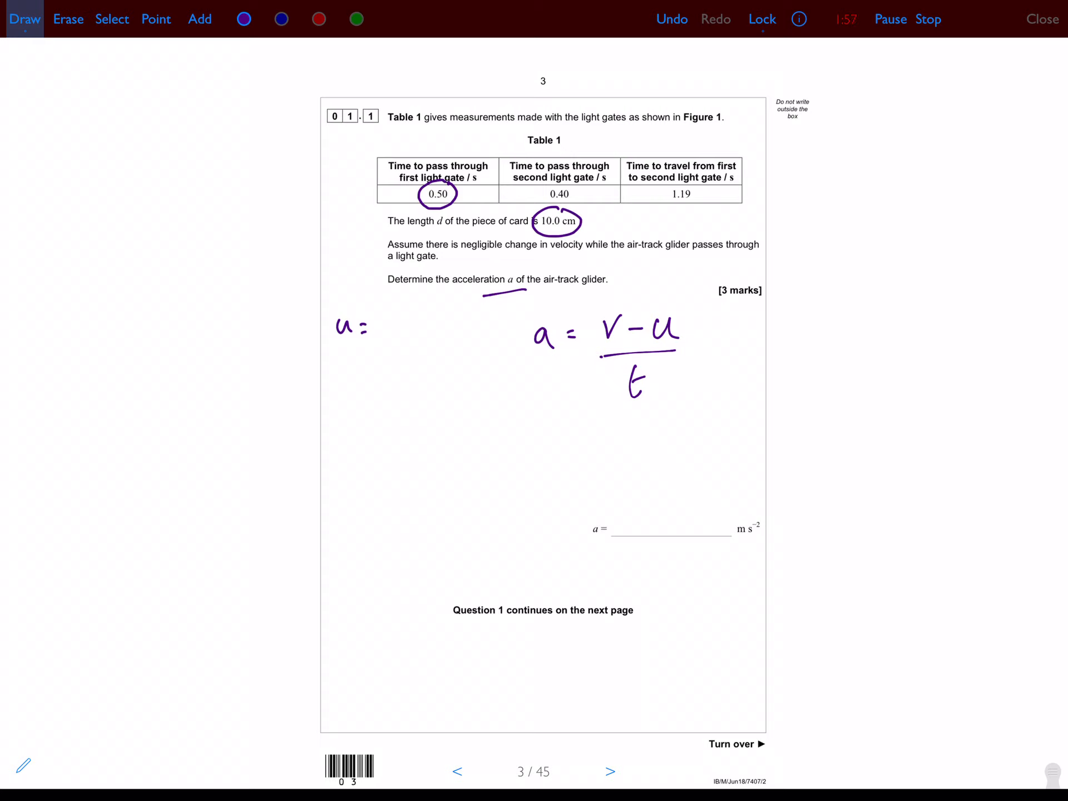
text(6)
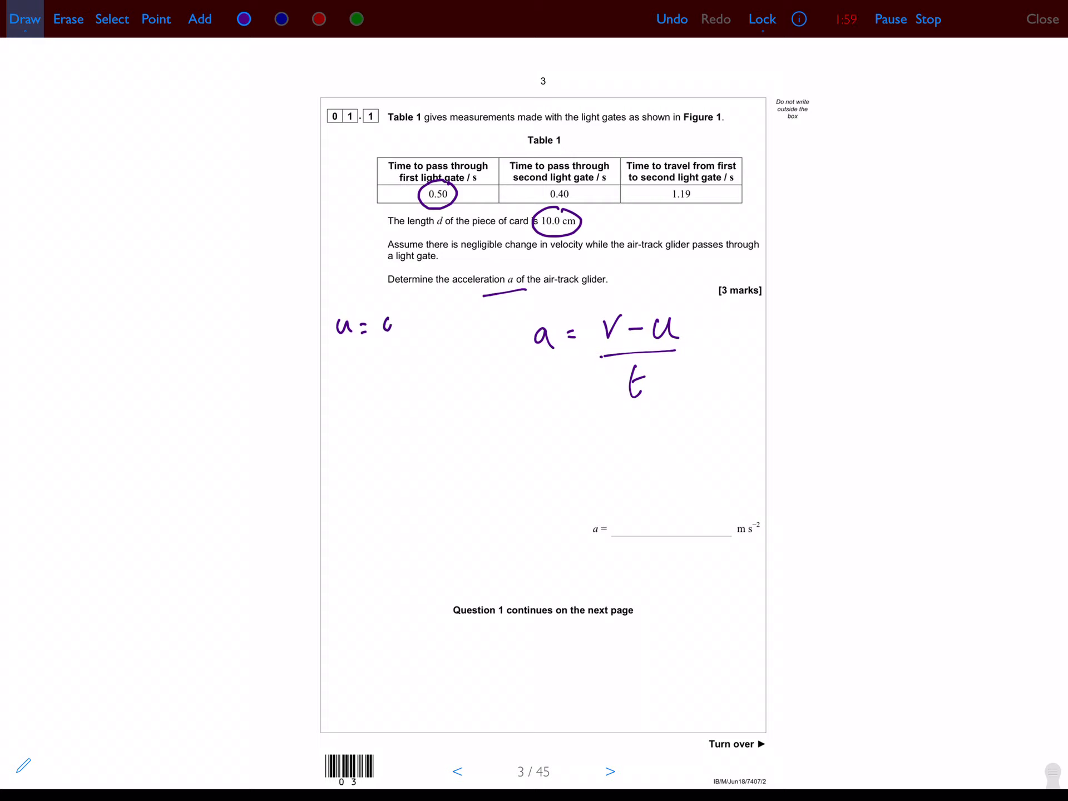
text(0.1m)
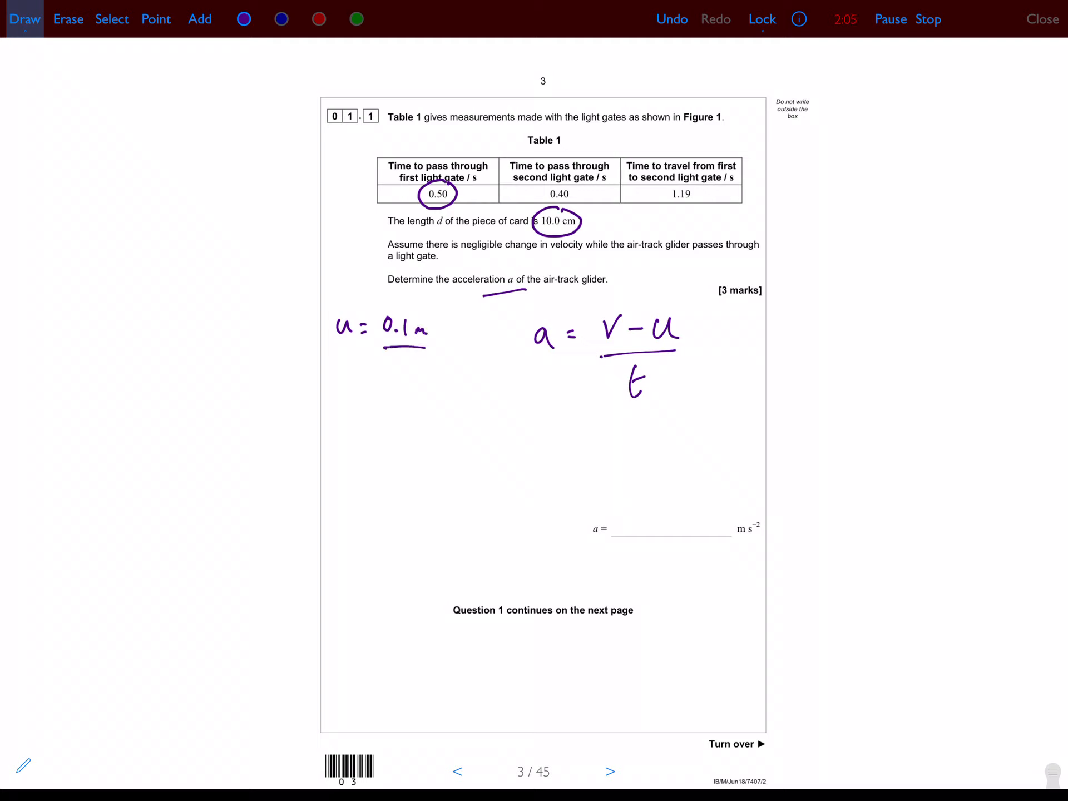
text(0.5s =)
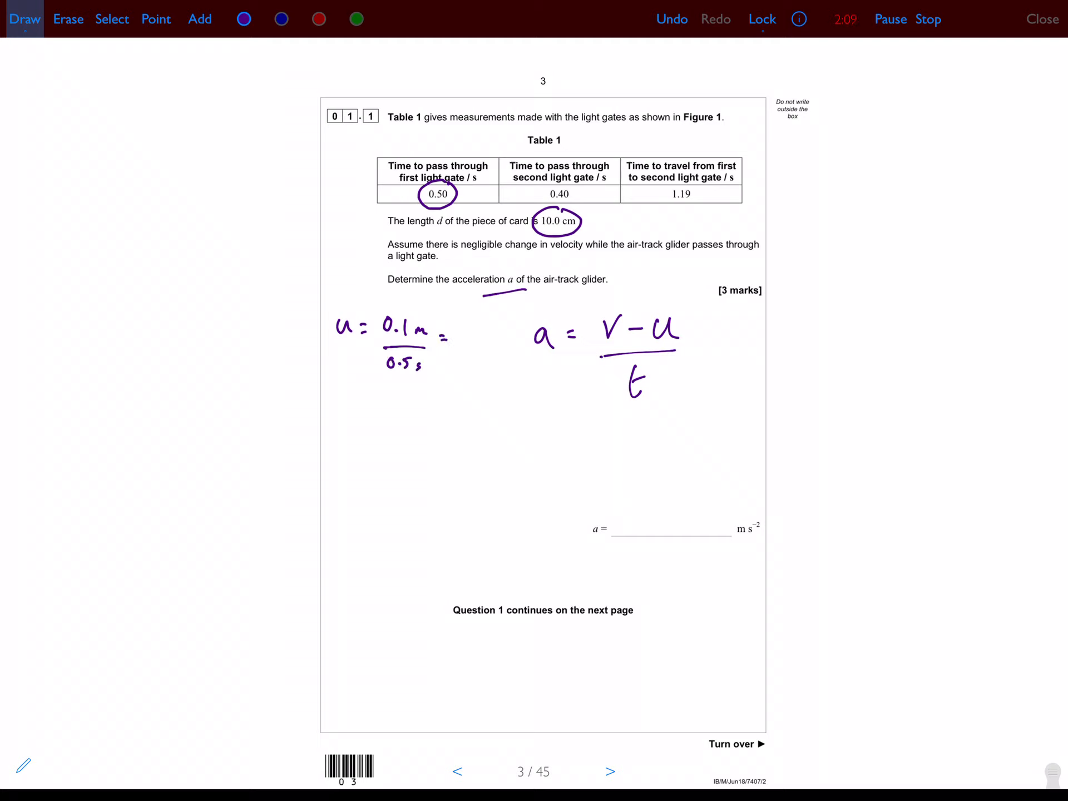
text(0.2)
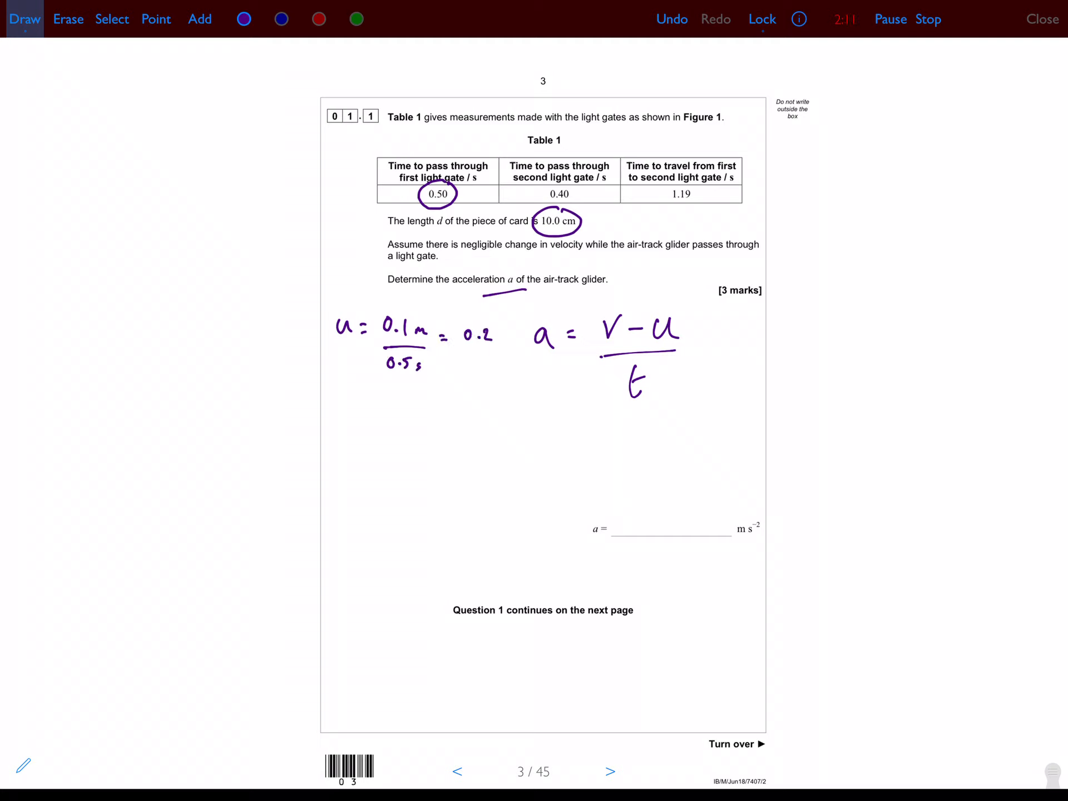
text(m/s)
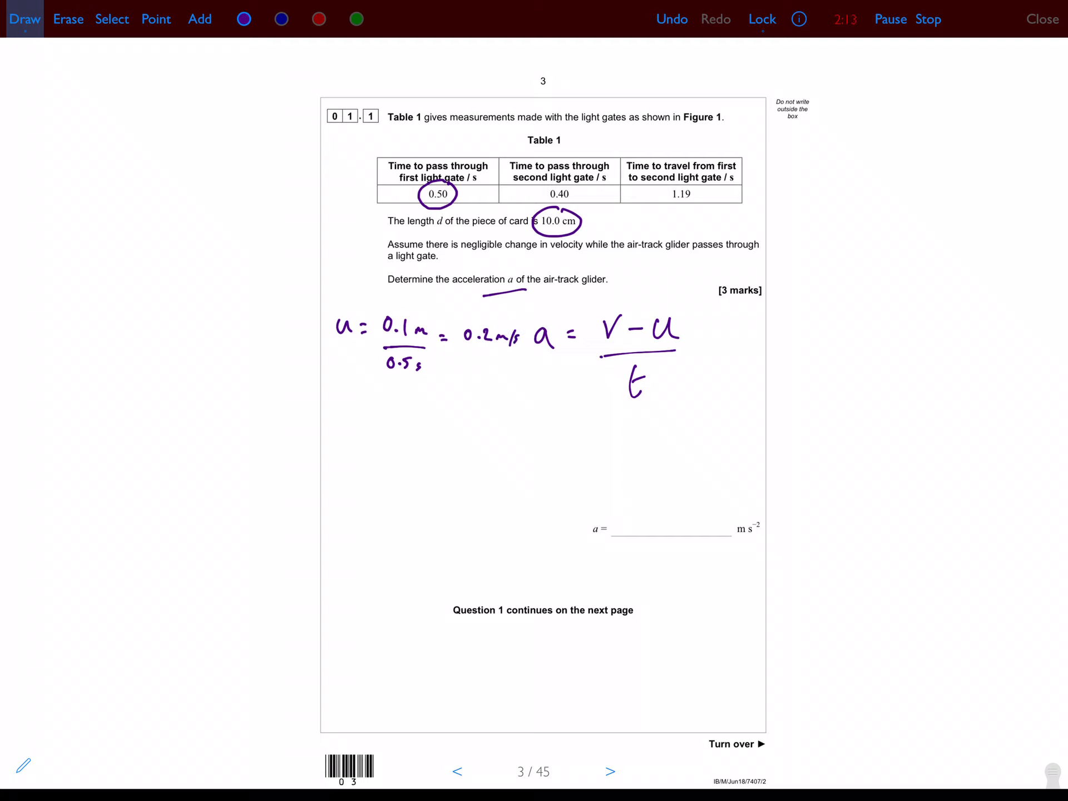
drag(337, 395, 358, 419)
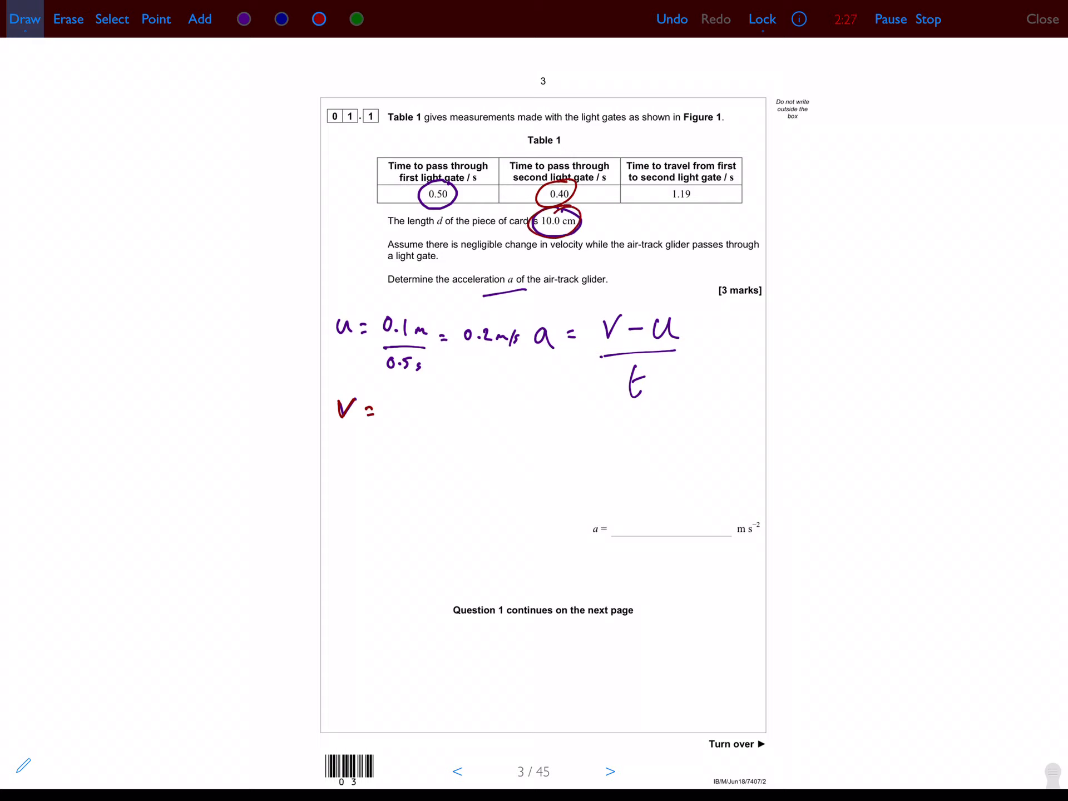
Work out v = 0.25 m/s and link the circled 1.19 to t
text(0.1m = 0.25)
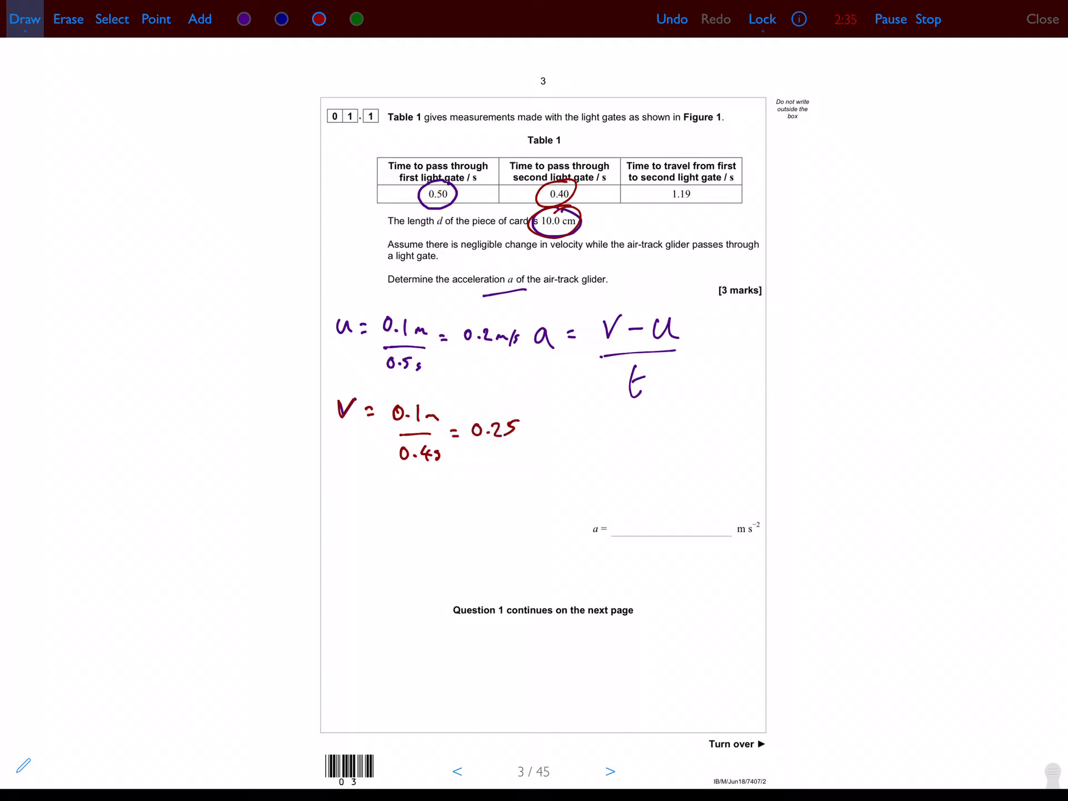
text(m/s)
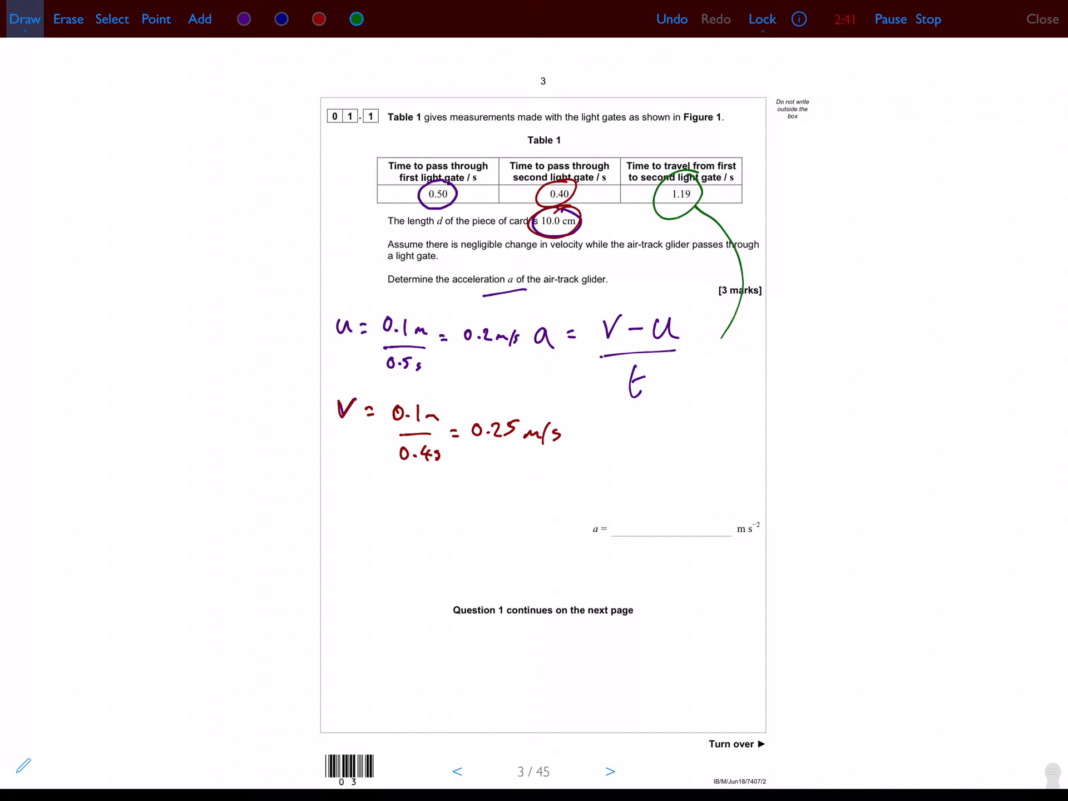
drag(719, 340, 658, 378)
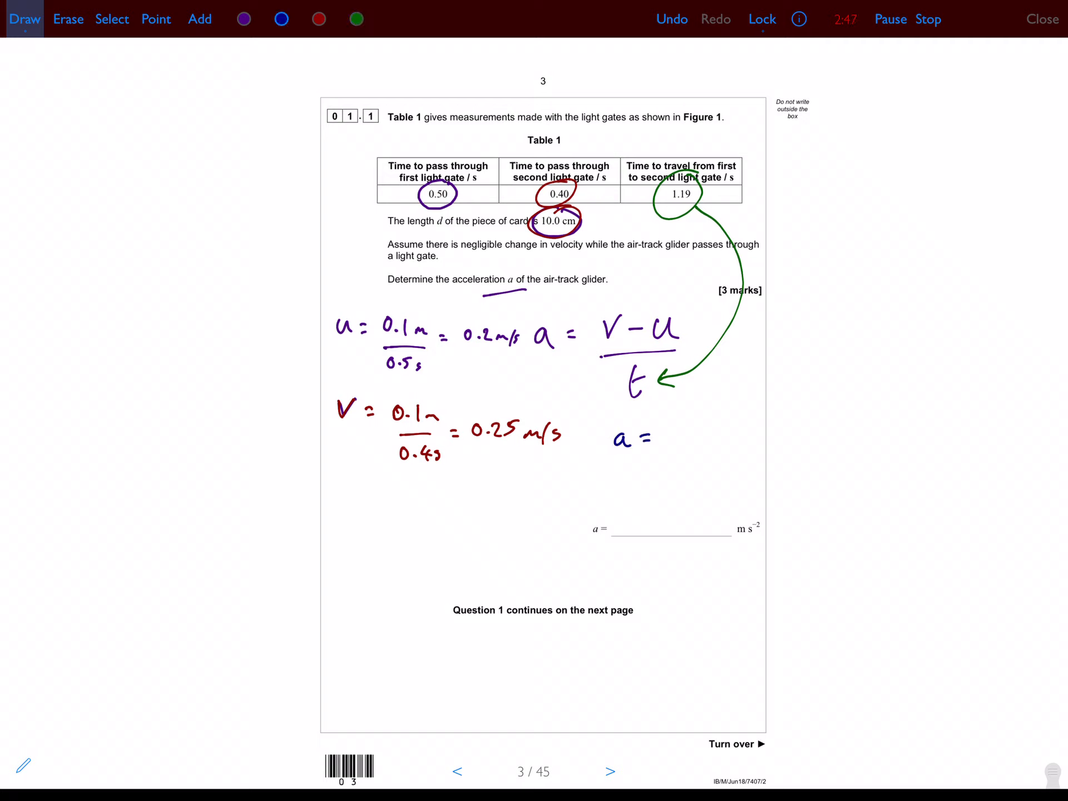
Write (0.25 − 0.2) divided by 1.19 and begin the answer 0.04
text(0.25-0.2)
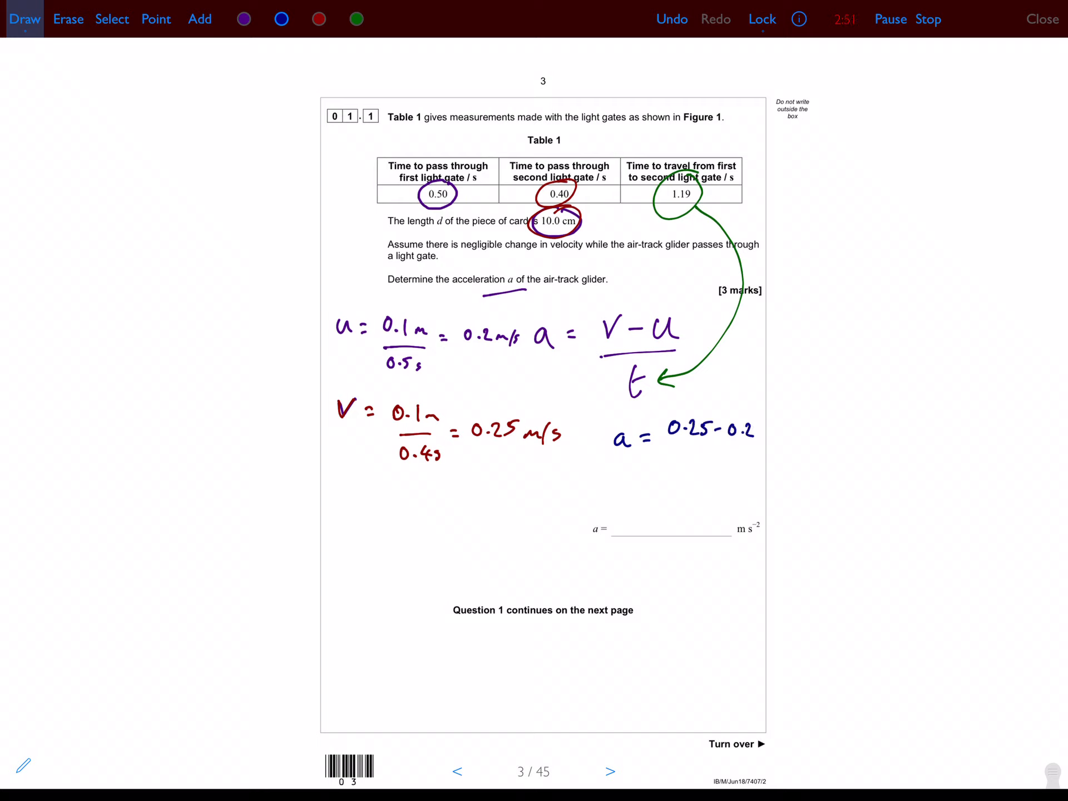
drag(674, 448, 743, 446)
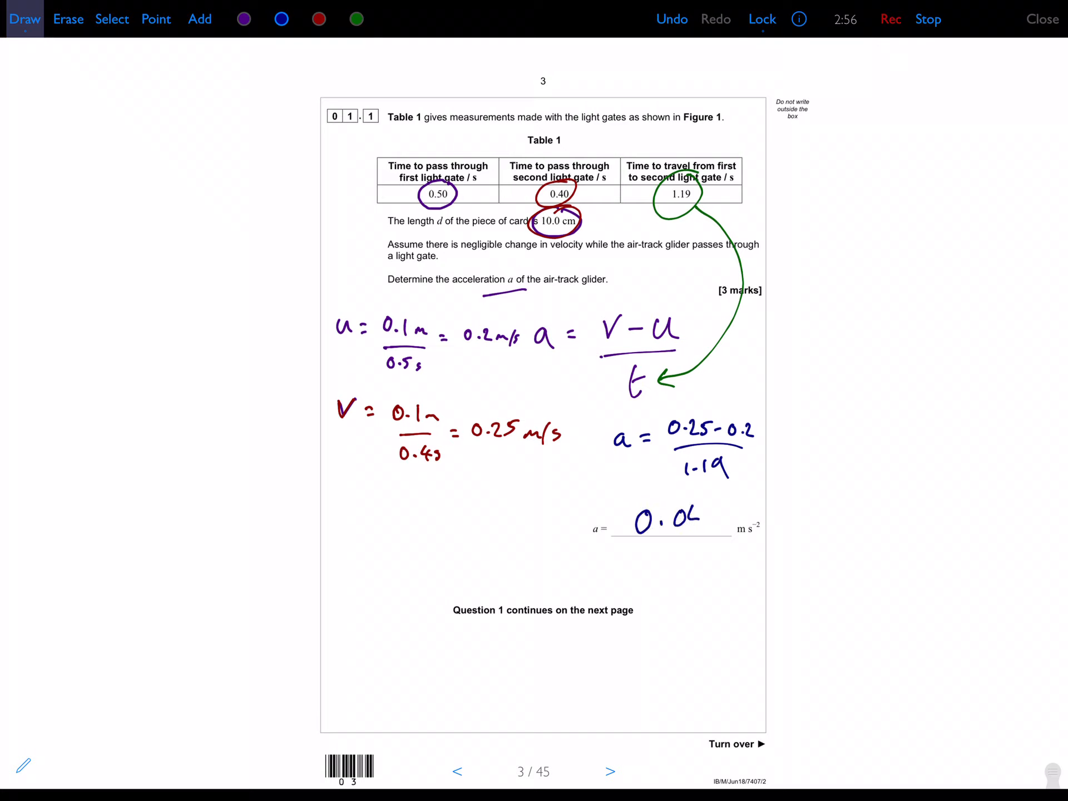
text(0.04)
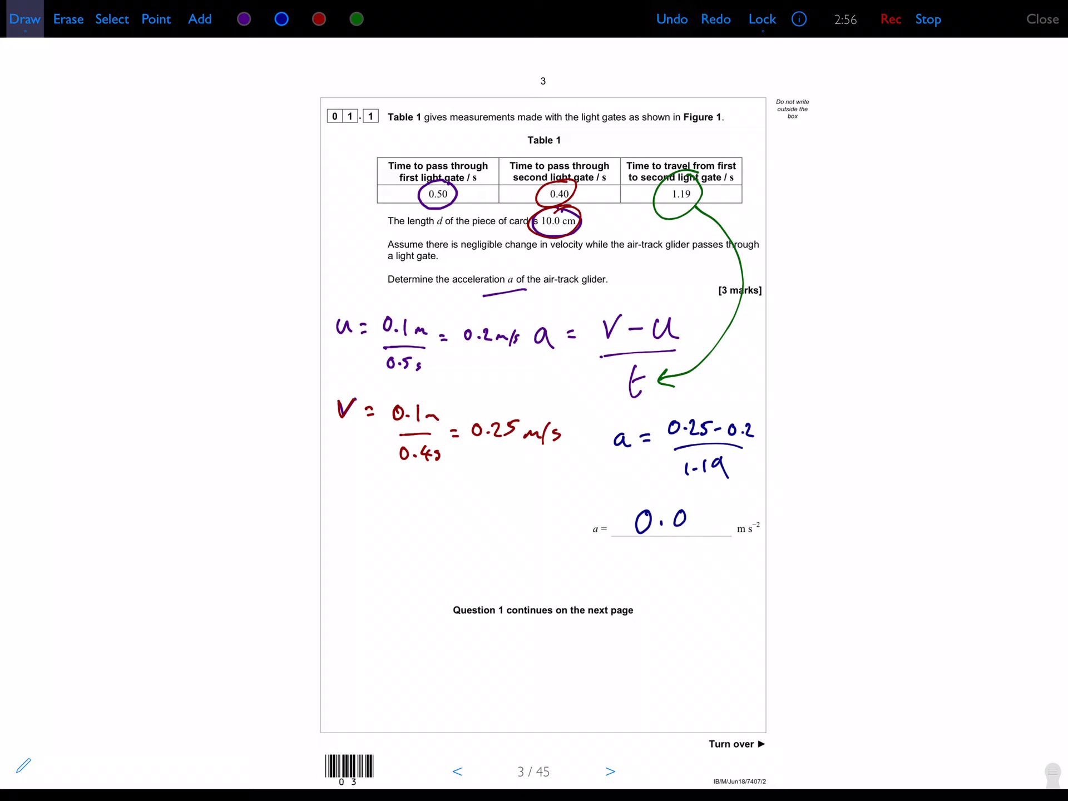
Undo the half-written answer, resume recording, and turn to page 4
click(670, 18)
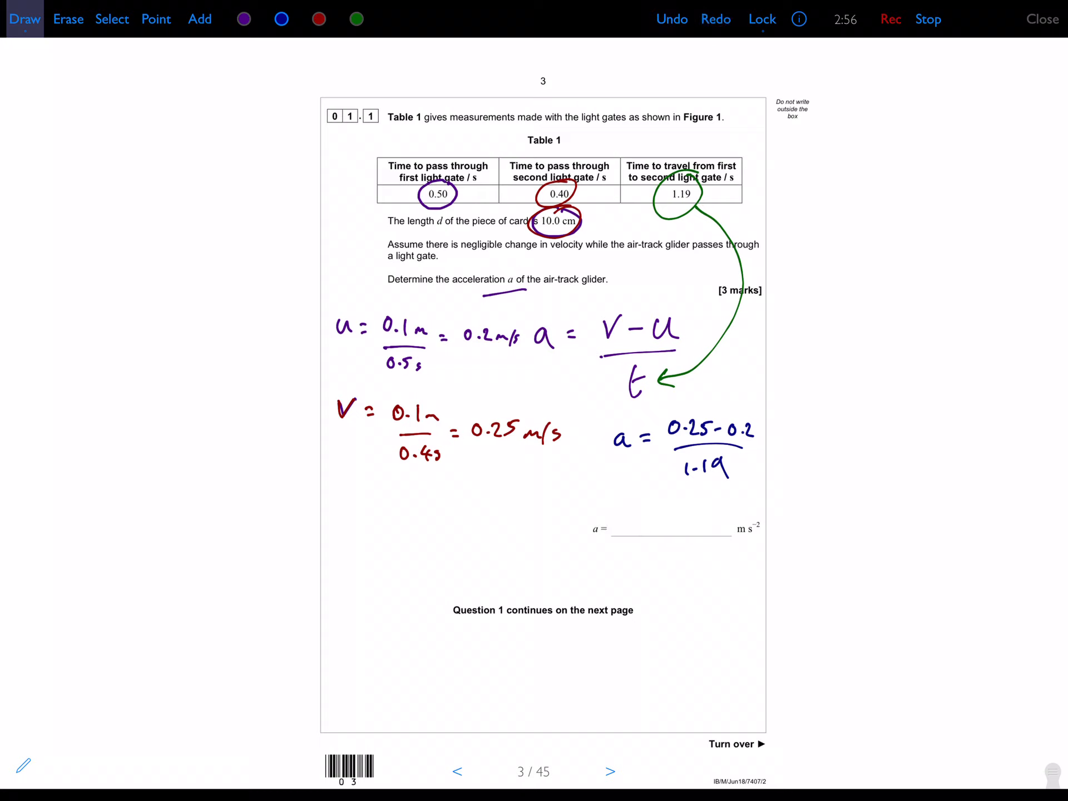
click(890, 18)
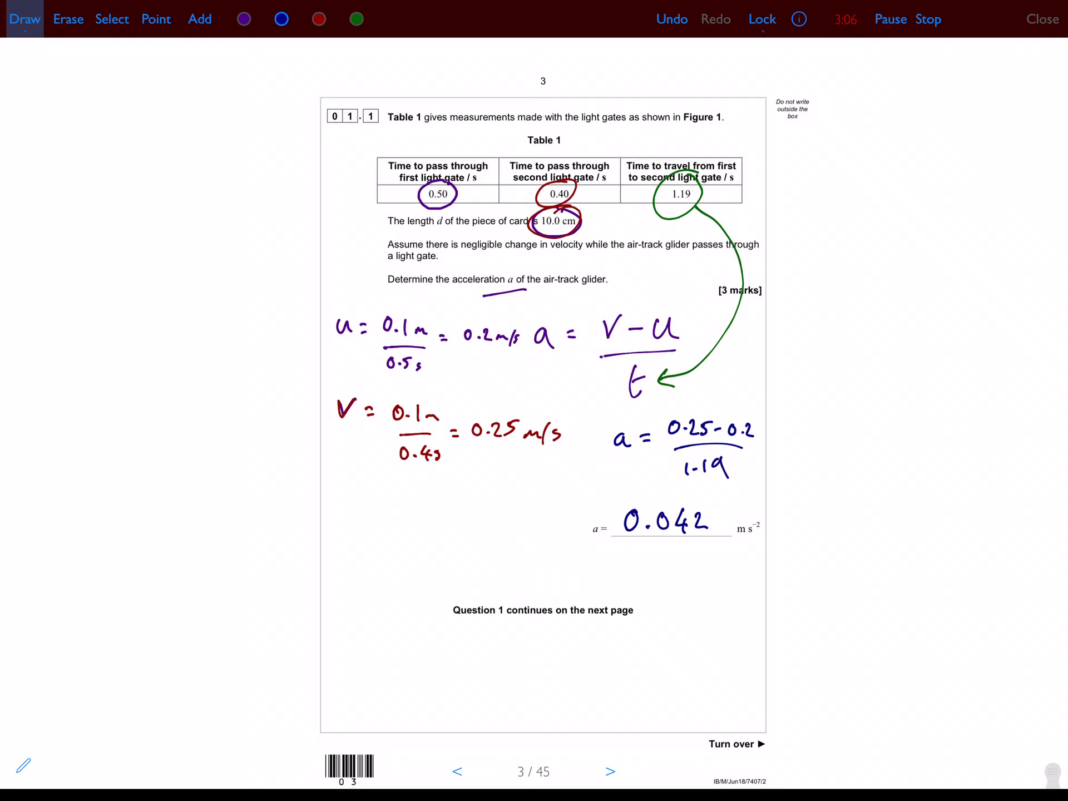
click(608, 771)
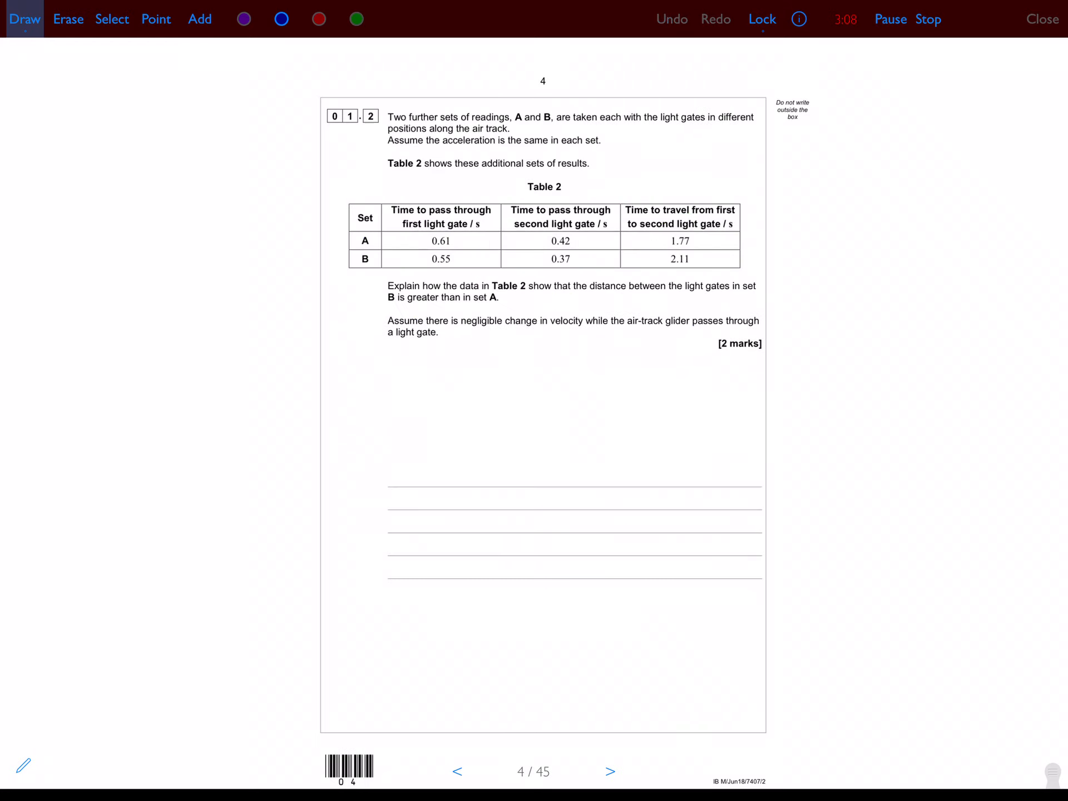
Point at page 4's sentence about set B's greater light-gate distance
click(156, 19)
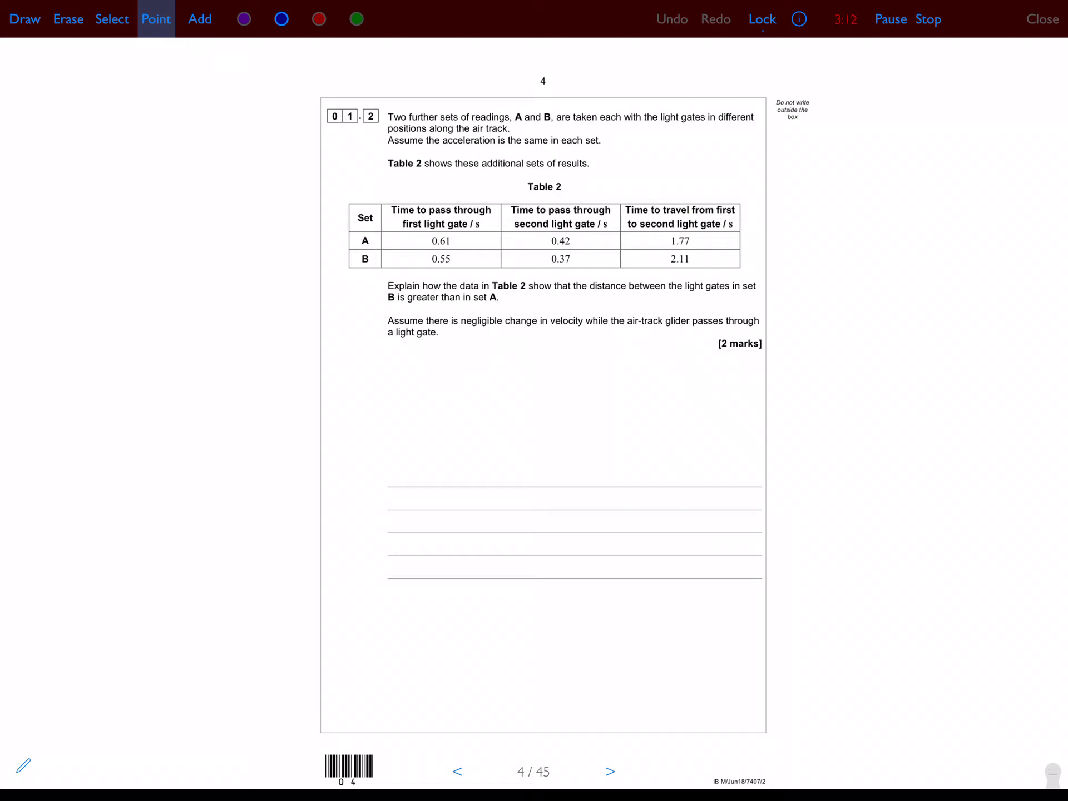
click(580, 243)
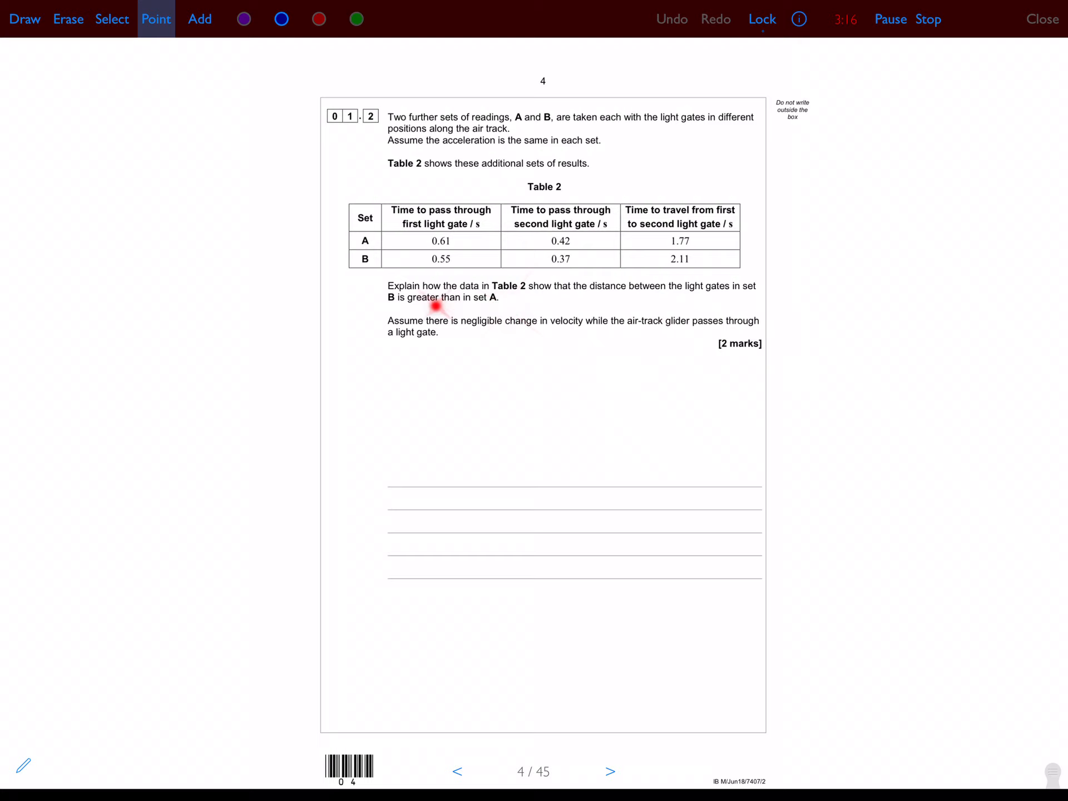
mouse_move(715, 293)
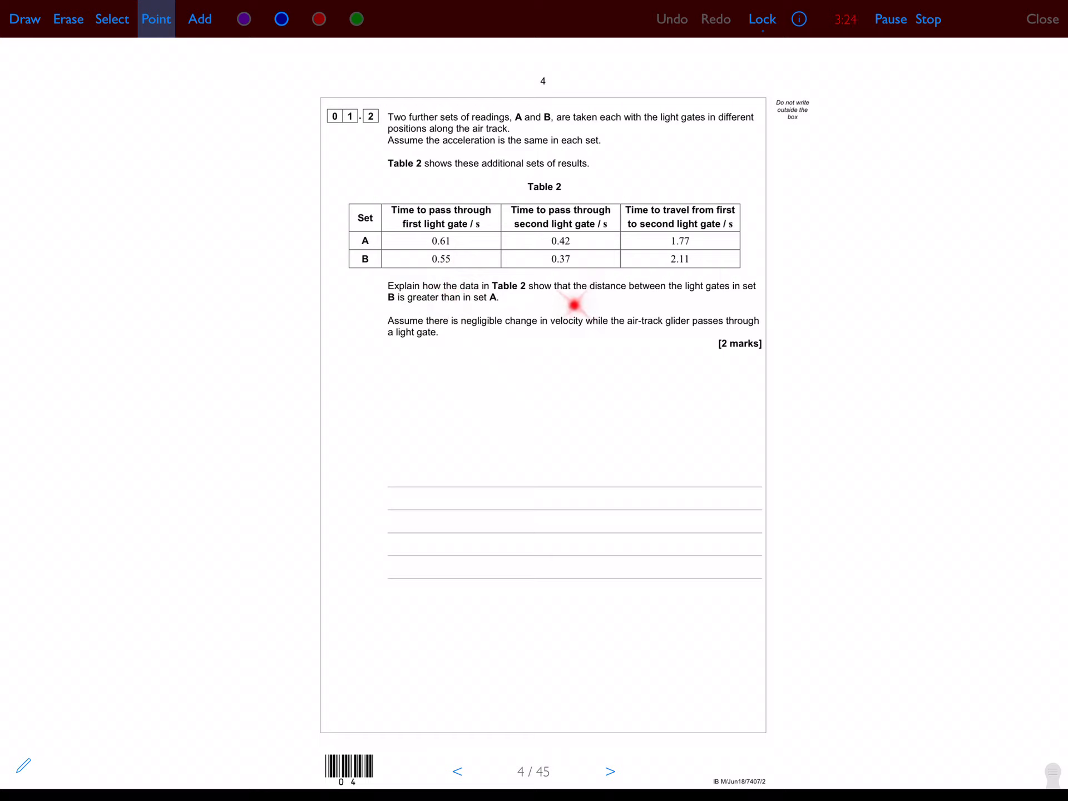
mouse_move(620, 321)
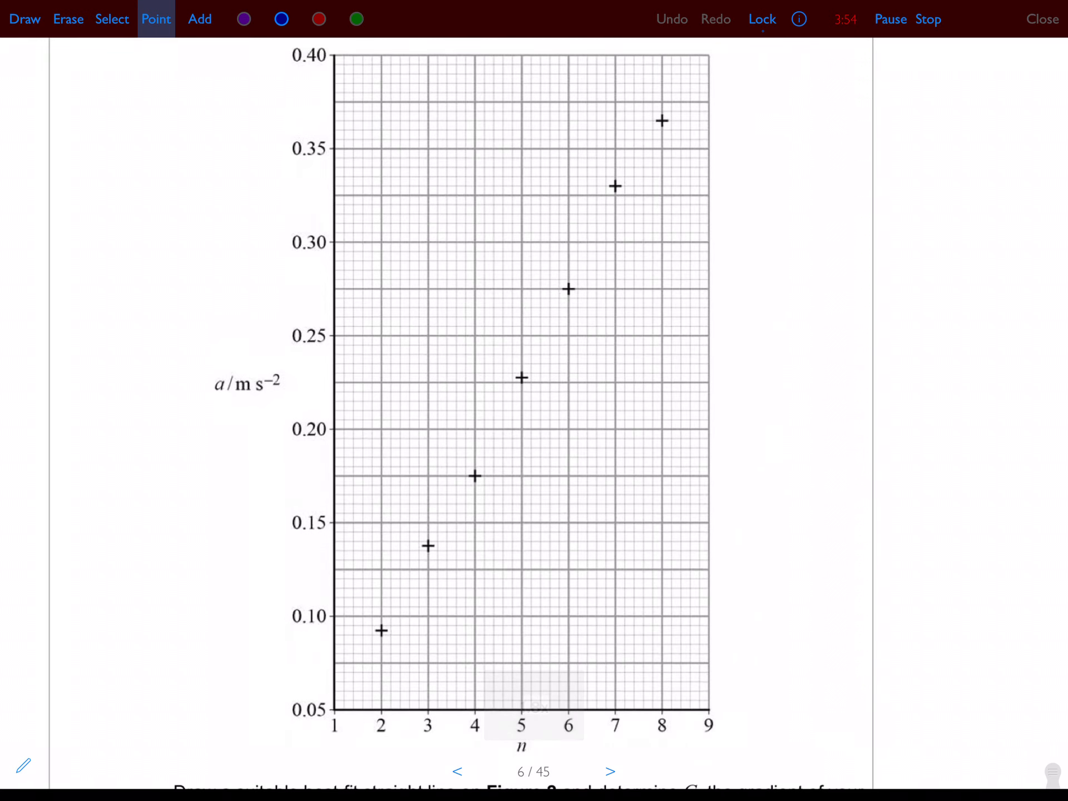
Draw a best-fit straight line through Figure 2's points, extended down to 0.05
click(25, 19)
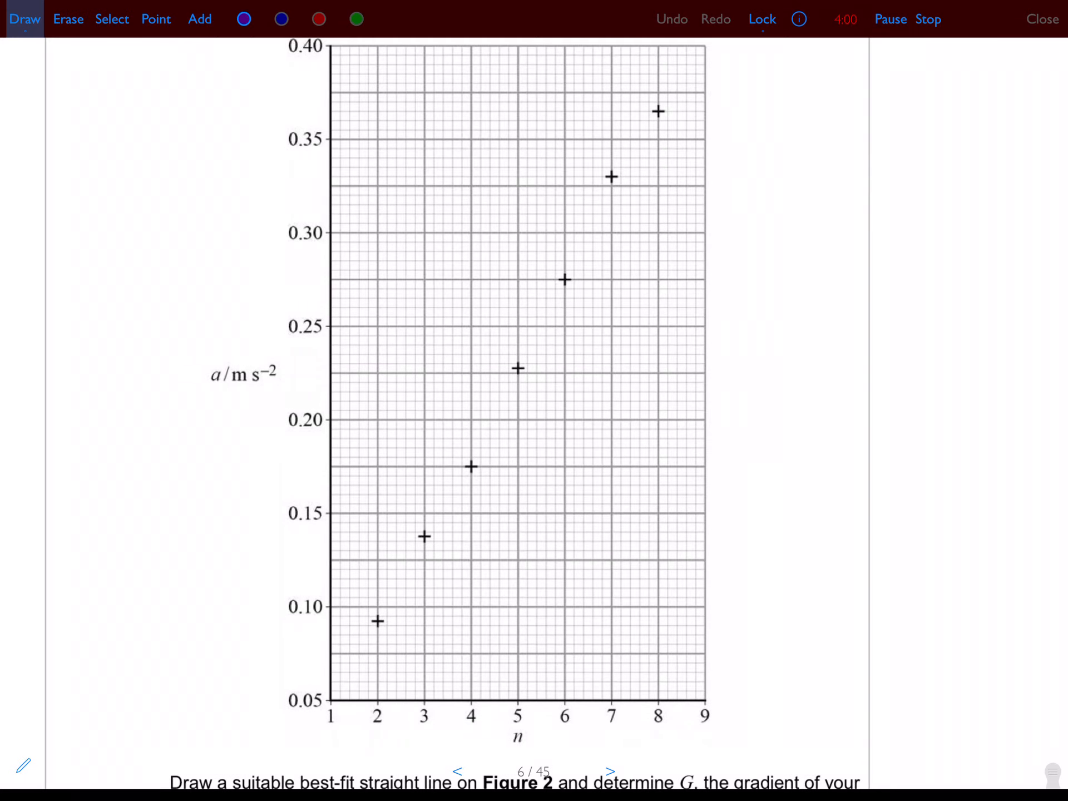
drag(666, 95, 680, 71)
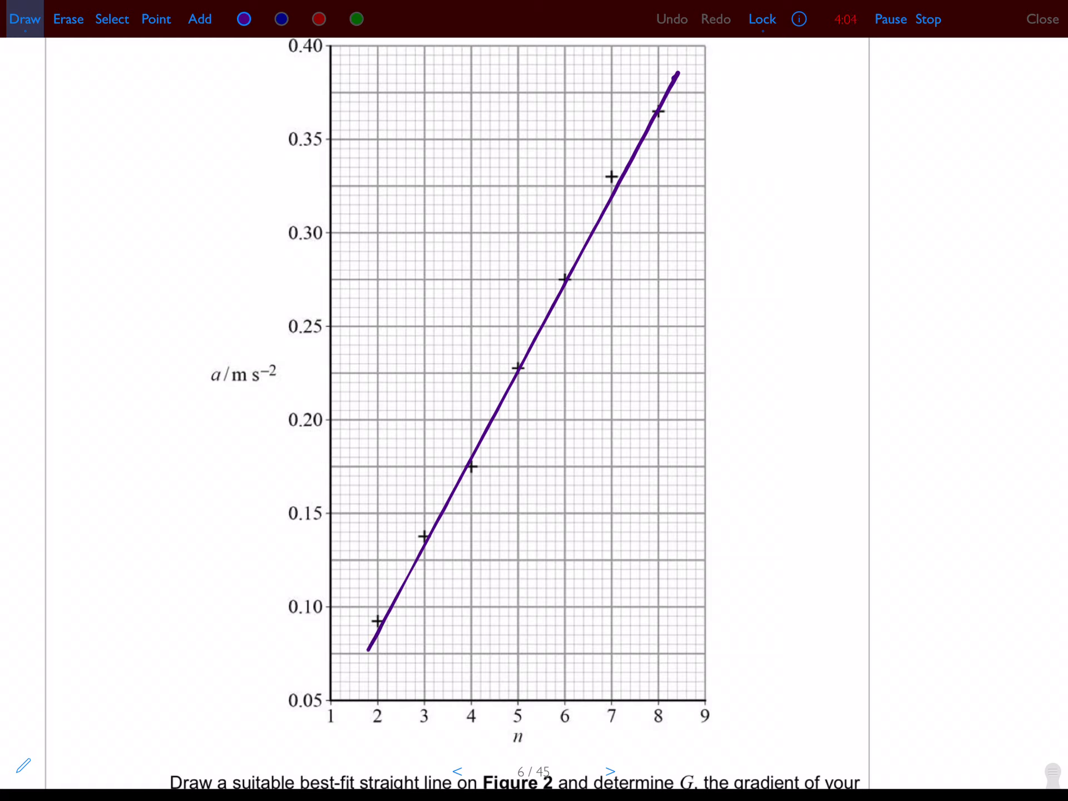
drag(371, 653, 343, 702)
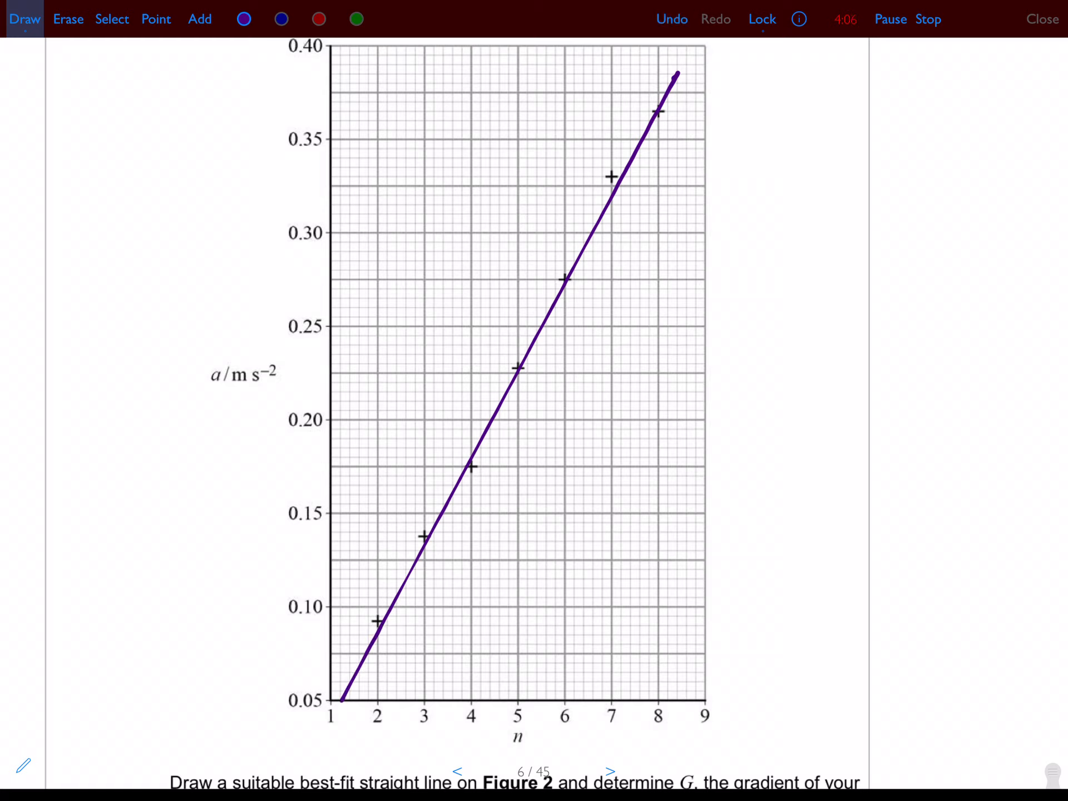
Adjust the pen settings and draw a line from the best-fit line down to n = 8
click(25, 18)
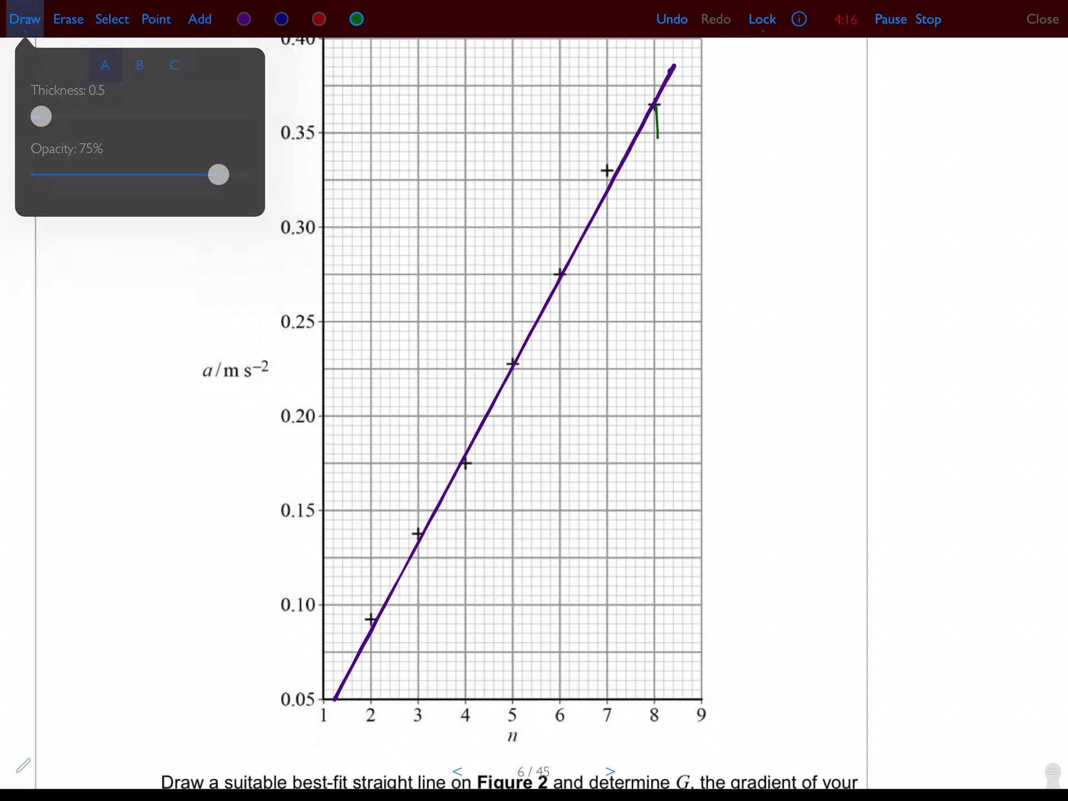
click(25, 18)
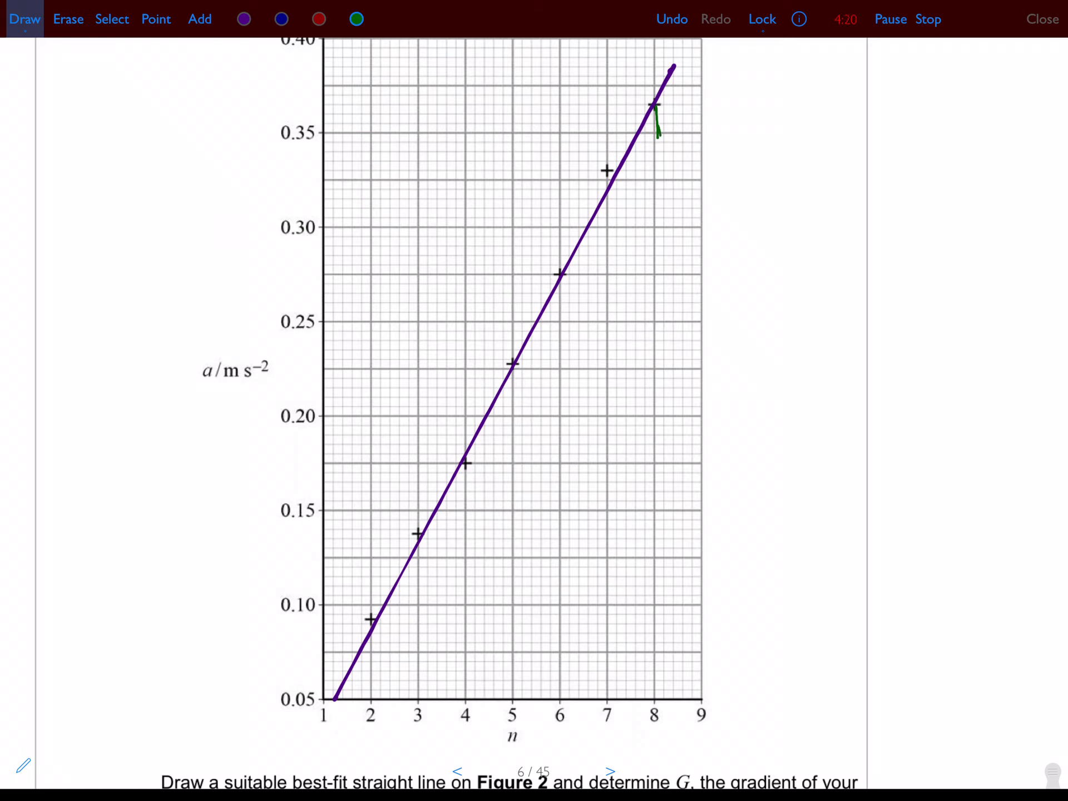
drag(657, 136, 654, 538)
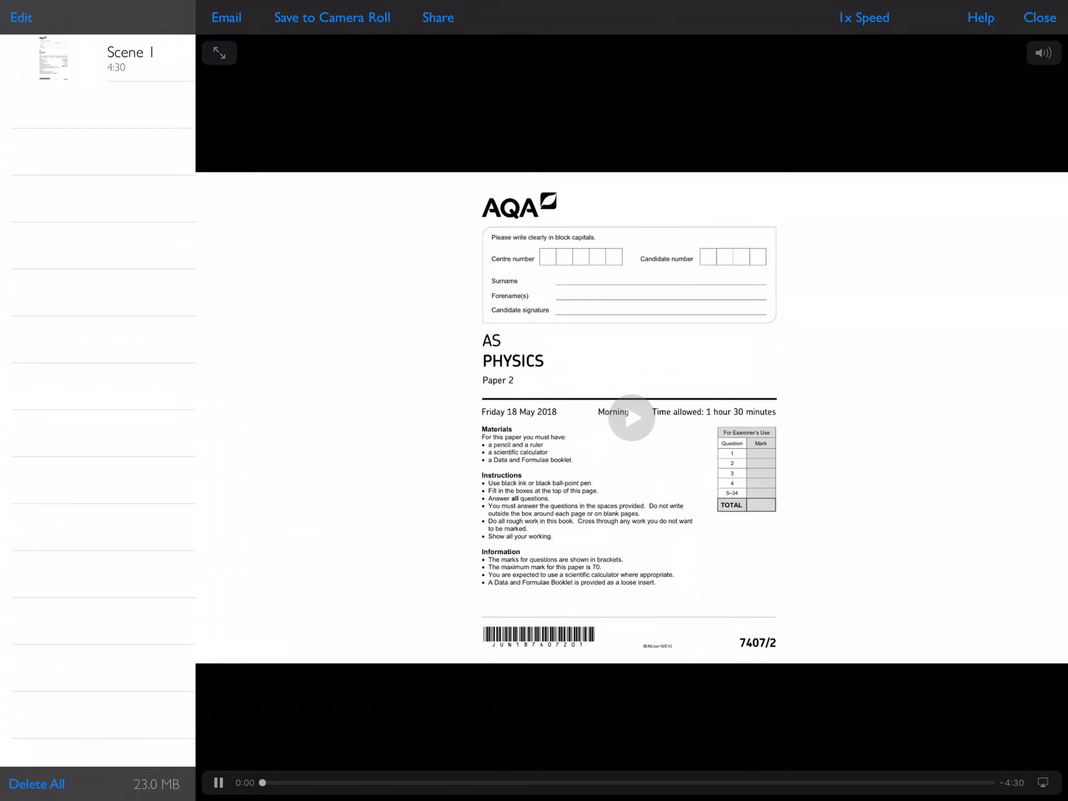
Play Scene 1's recorded solution, pause it, and scrub back along the timeline
click(630, 418)
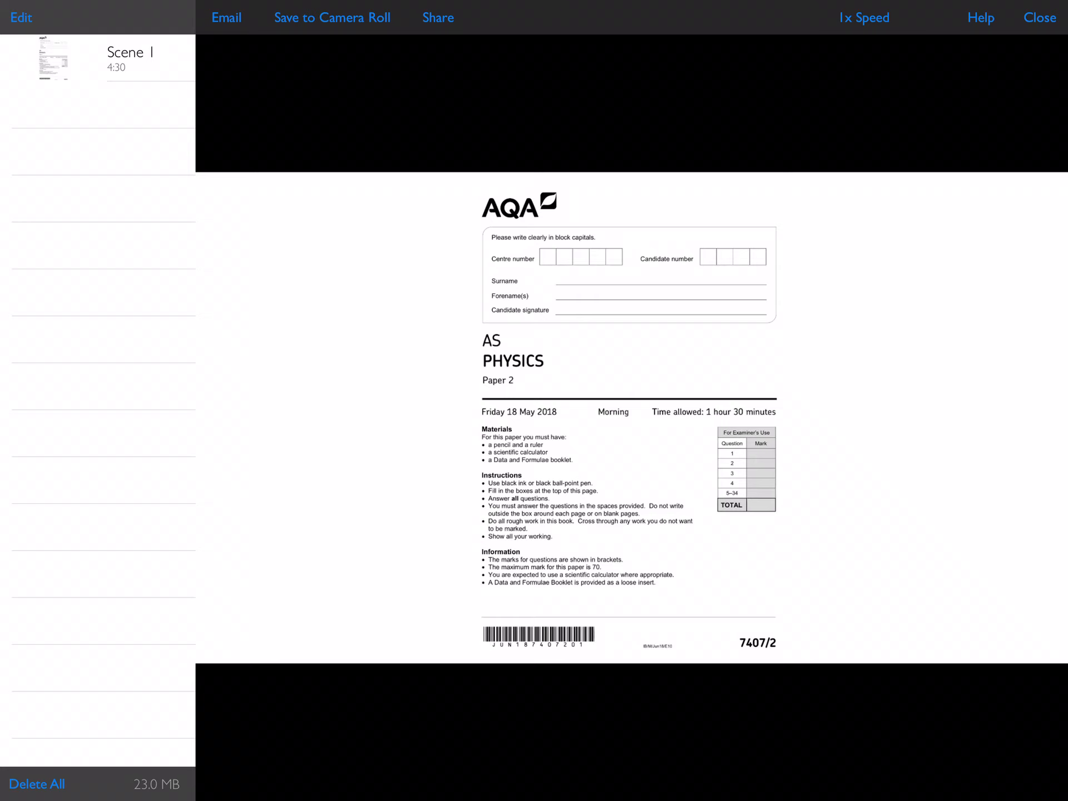
scroll(down, 3)
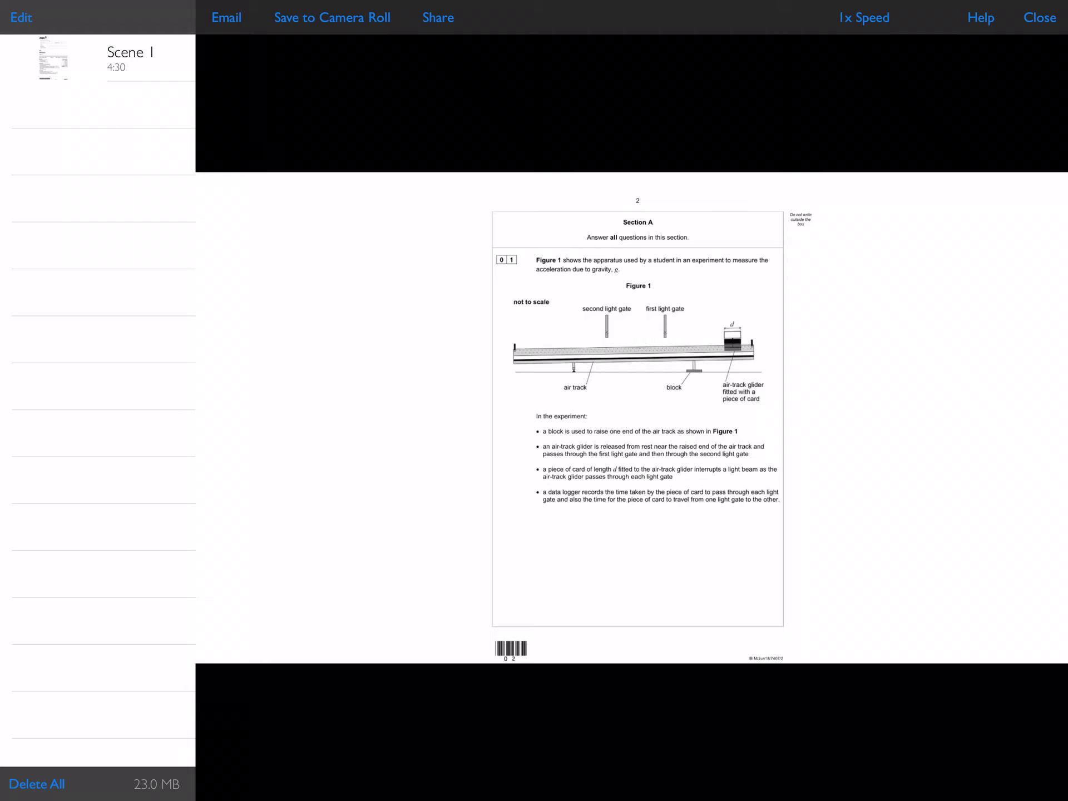
click(630, 102)
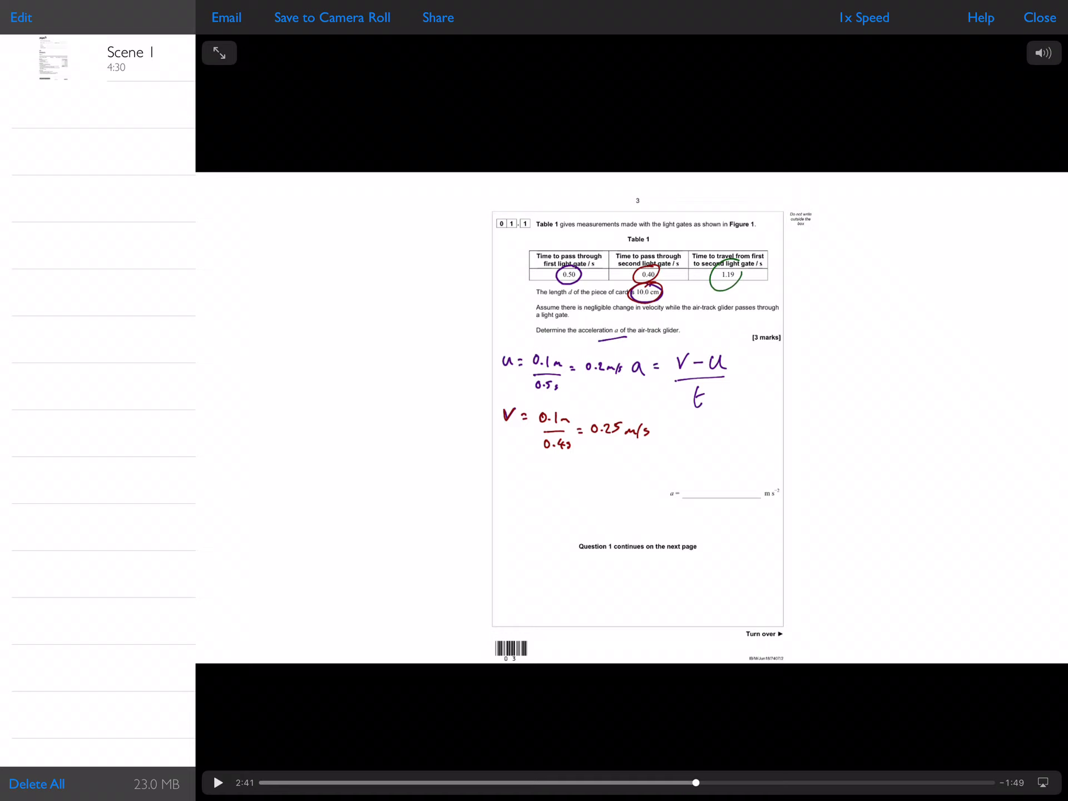
click(438, 17)
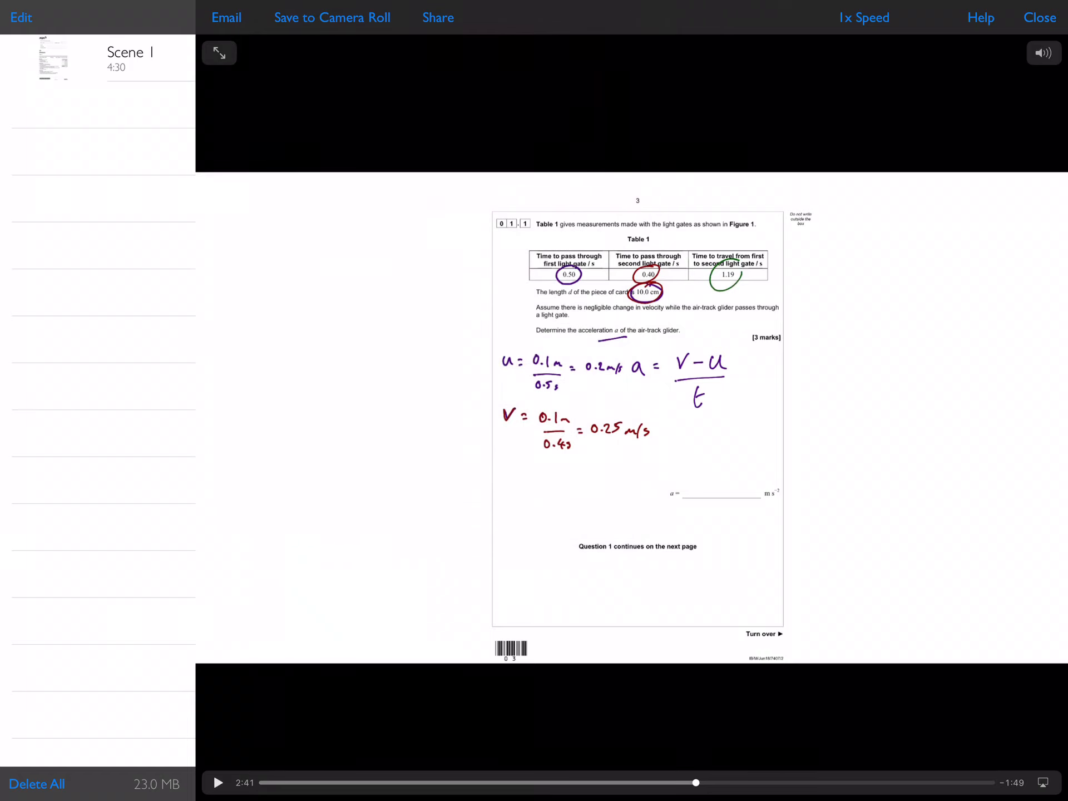
drag(694, 782, 263, 782)
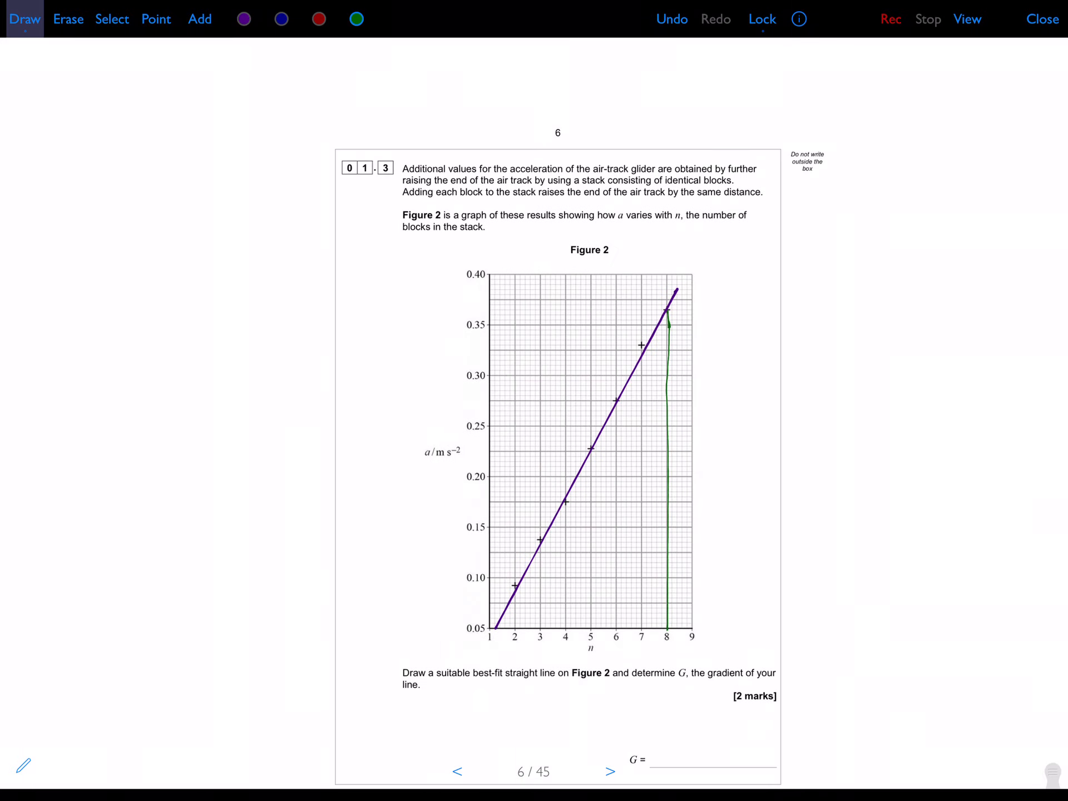
Page back past the apparatus diagram page to the AS Physics Paper 2 cover
click(457, 771)
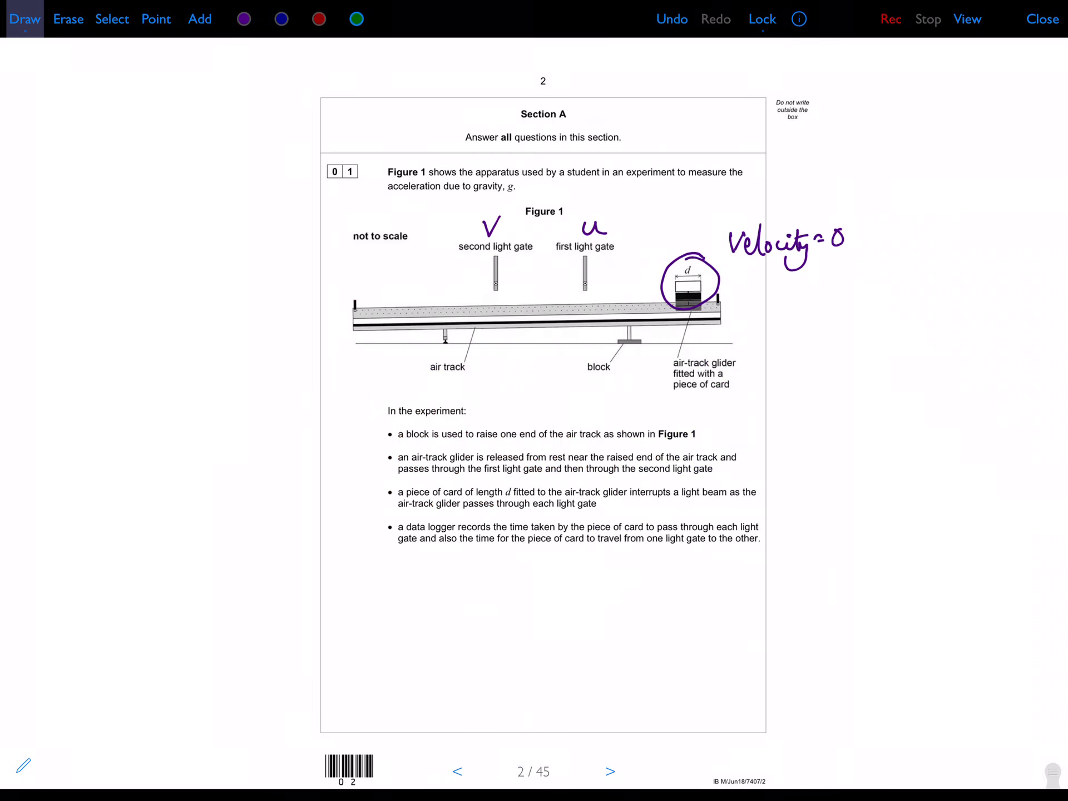
click(458, 771)
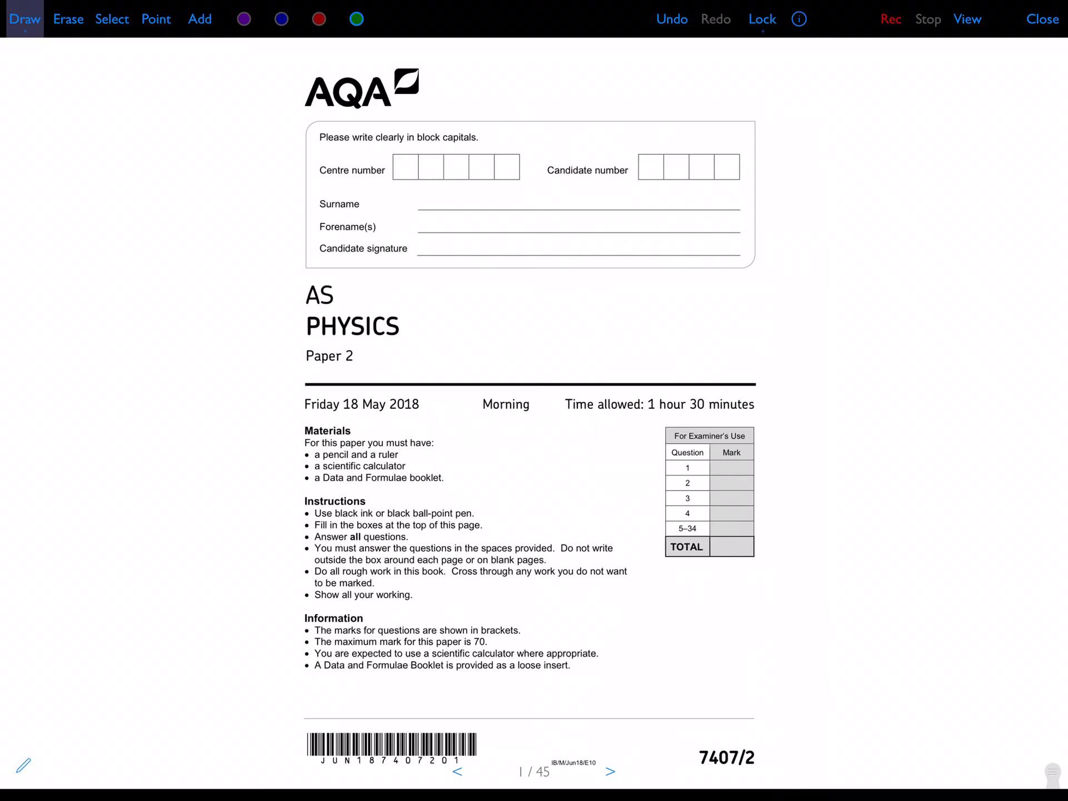